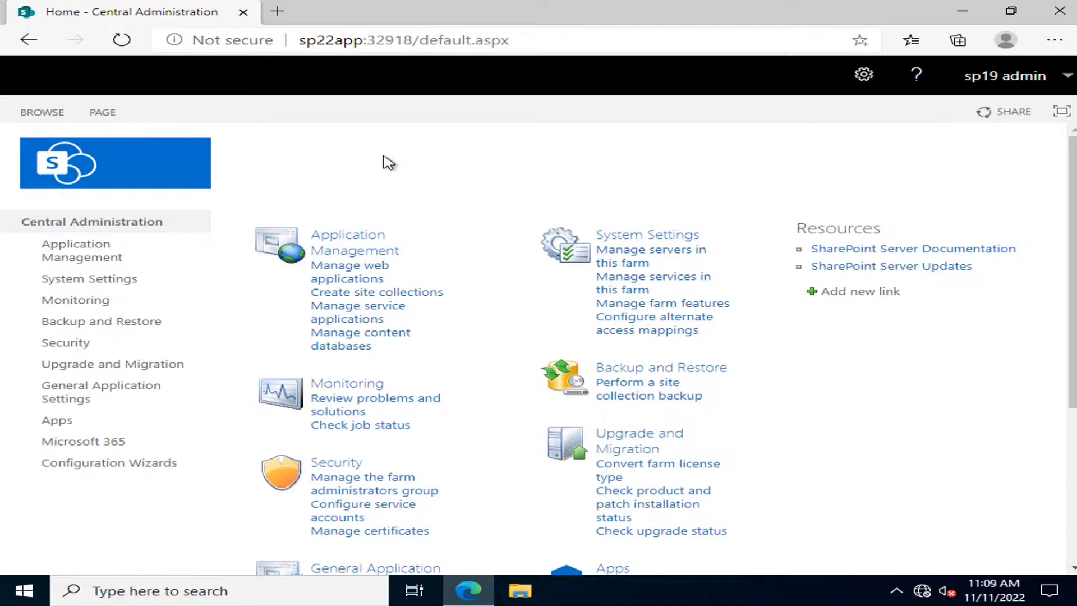
{"action": "mouse_move", "coordinate": [962, 12]}
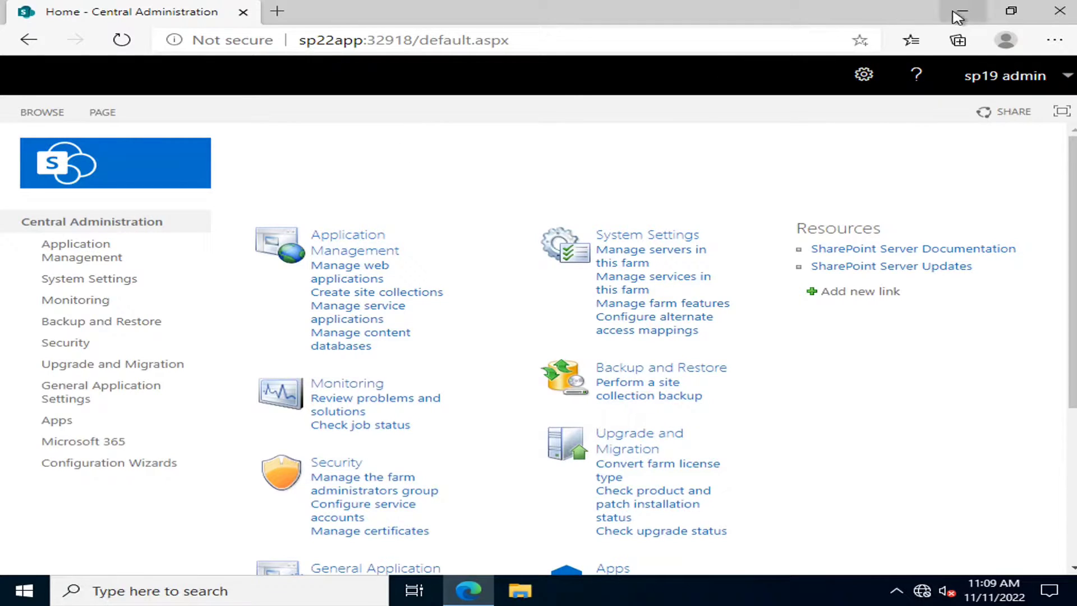
Step: Review the About page showing device sp22app running Windows Server 2022 Datacenter
{"action": "left_click", "coordinate": [24, 590]}
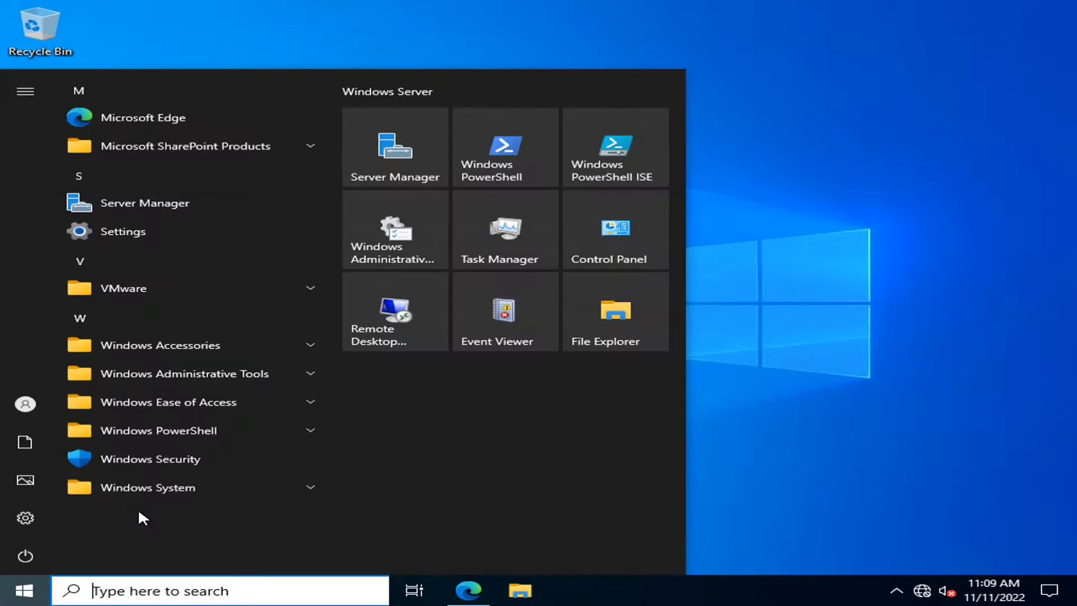
{"action": "type", "text": "th"}
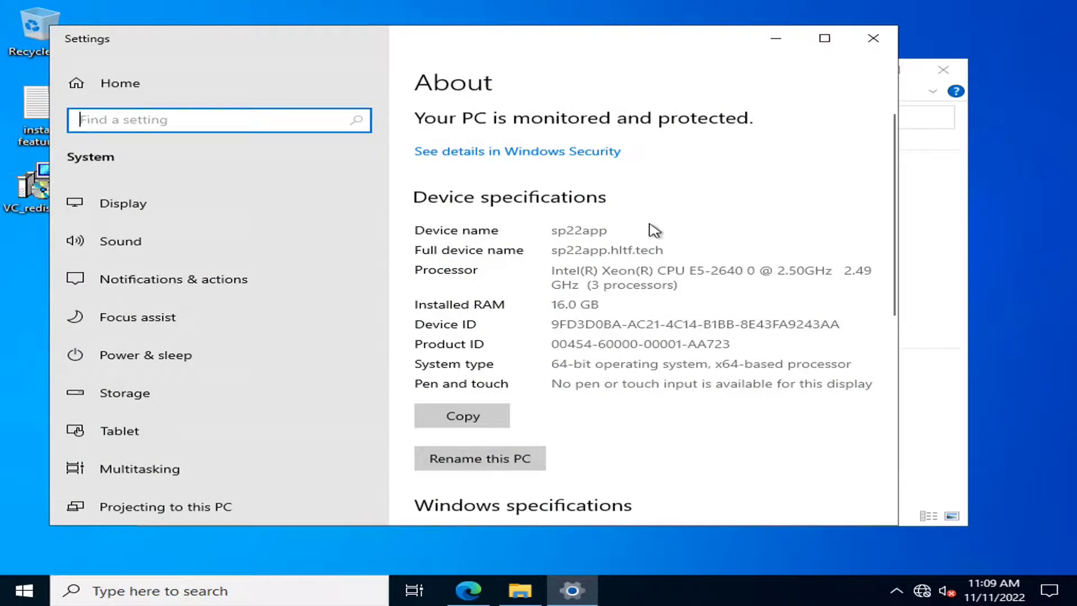
{"action": "scroll", "scroll_direction": "down", "scroll_amount": 3}
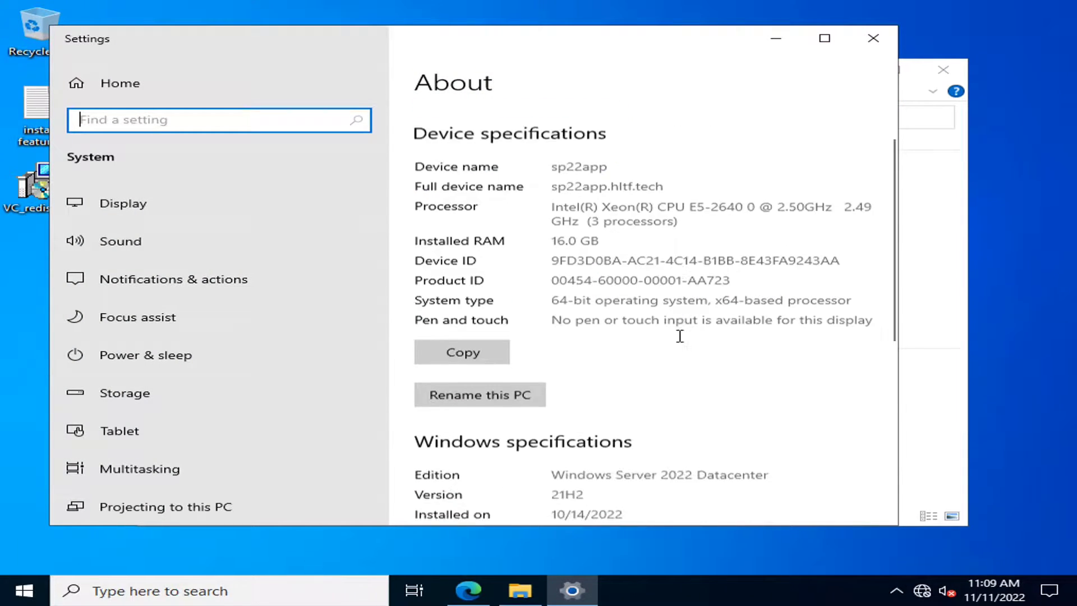
{"action": "scroll", "scroll_direction": "down", "scroll_amount": 3}
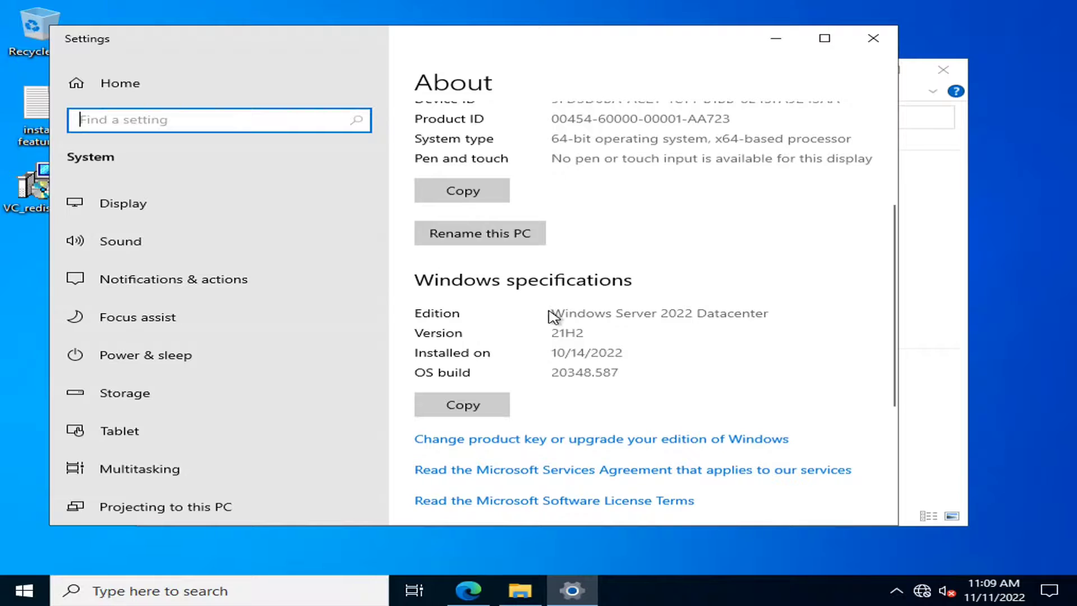
{"action": "double_click", "coordinate": [659, 313]}
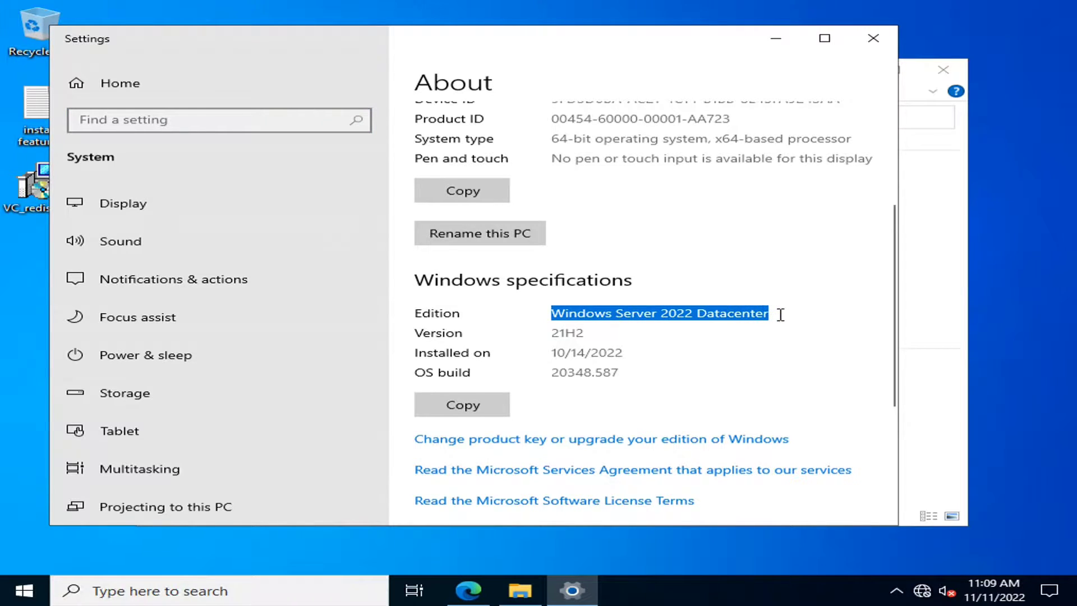
{"action": "left_click", "coordinate": [614, 406]}
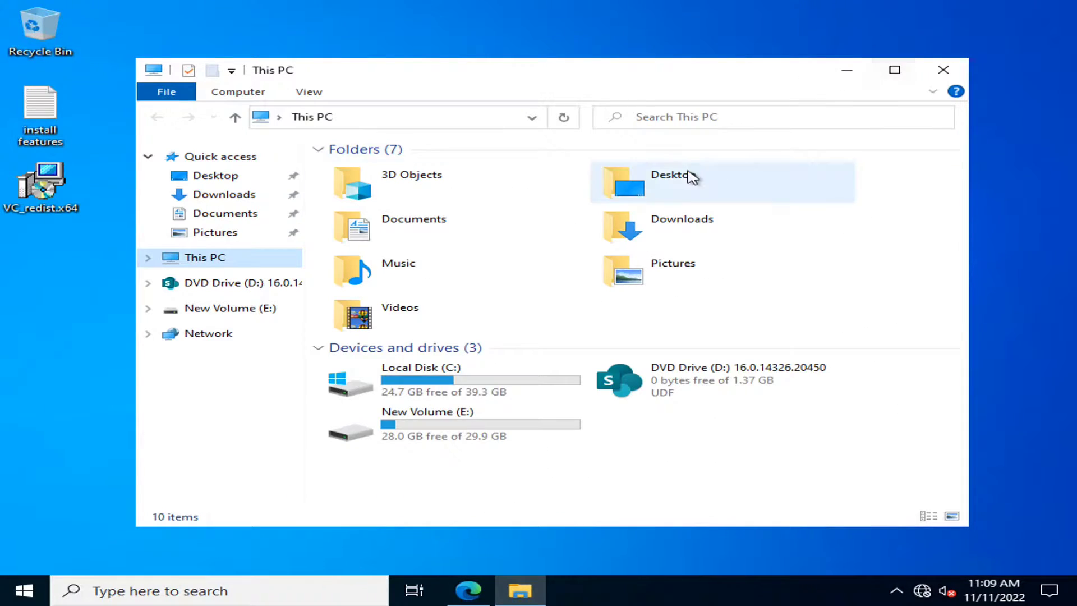
Step: Inspect DVD Drive (D:) holding SharePoint version 16.0.14326.20450, then return to Central Administration
{"action": "left_click", "coordinate": [720, 380]}
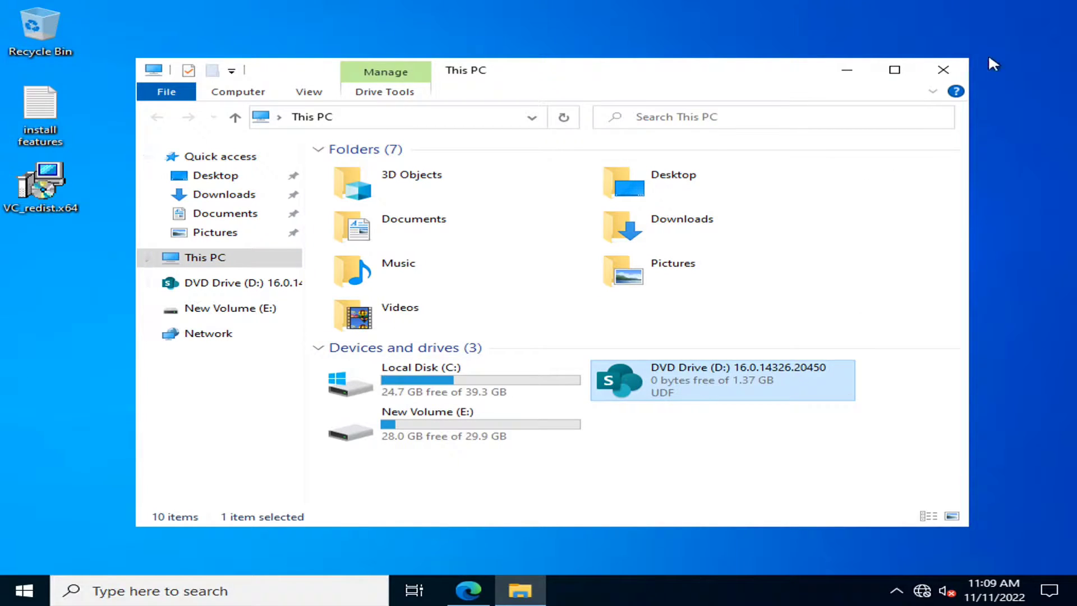
{"action": "left_click", "coordinate": [943, 70]}
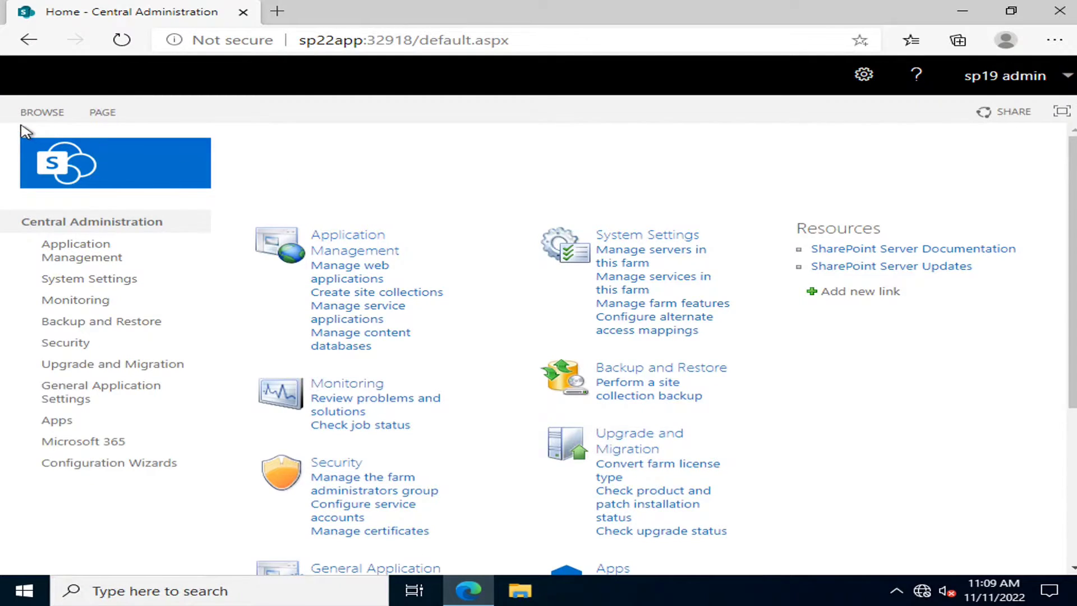
{"action": "mouse_move", "coordinate": [226, 110]}
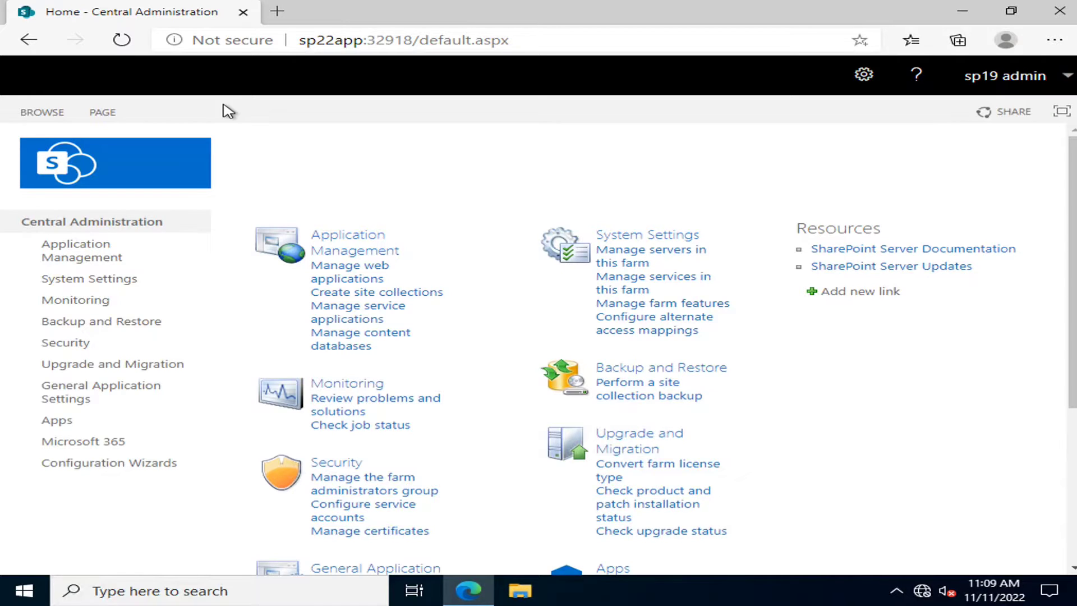
{"action": "scroll", "scroll_direction": "down", "scroll_amount": 3}
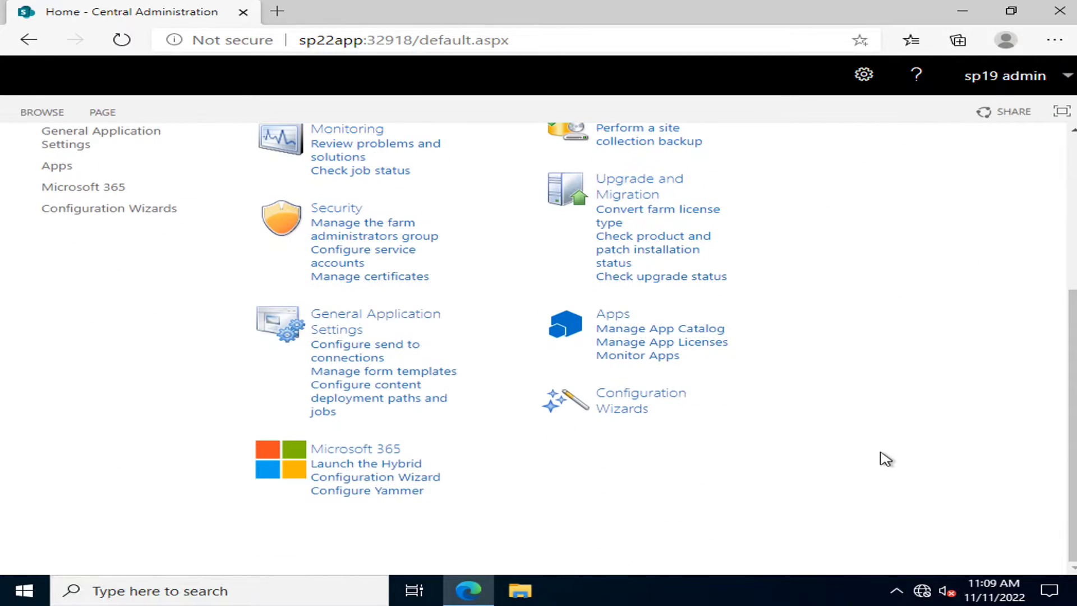
{"action": "scroll", "scroll_direction": "up", "scroll_amount": 3}
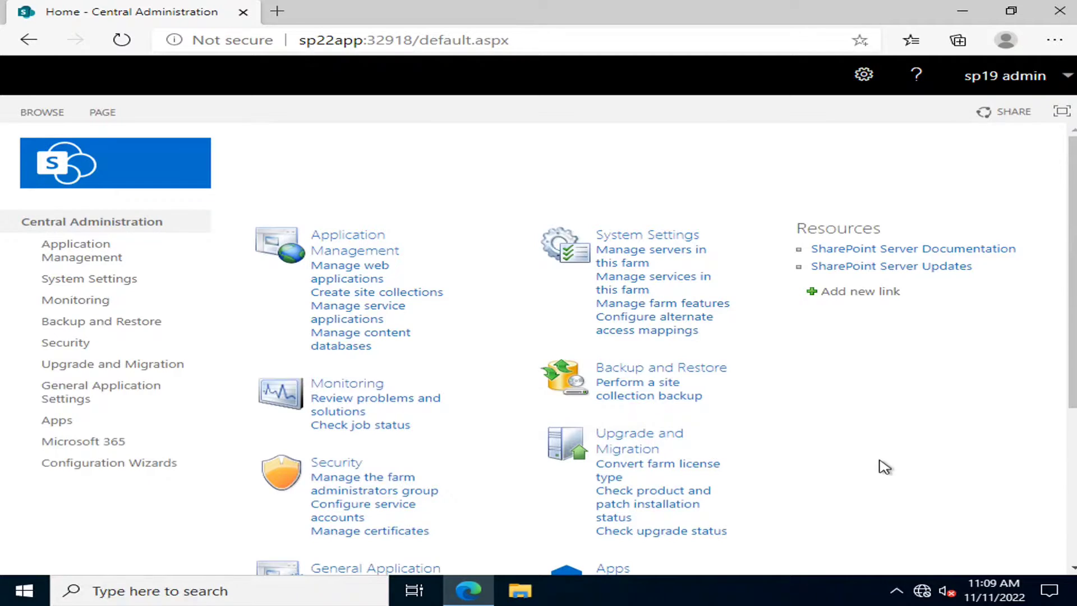
{"action": "mouse_move", "coordinate": [479, 262]}
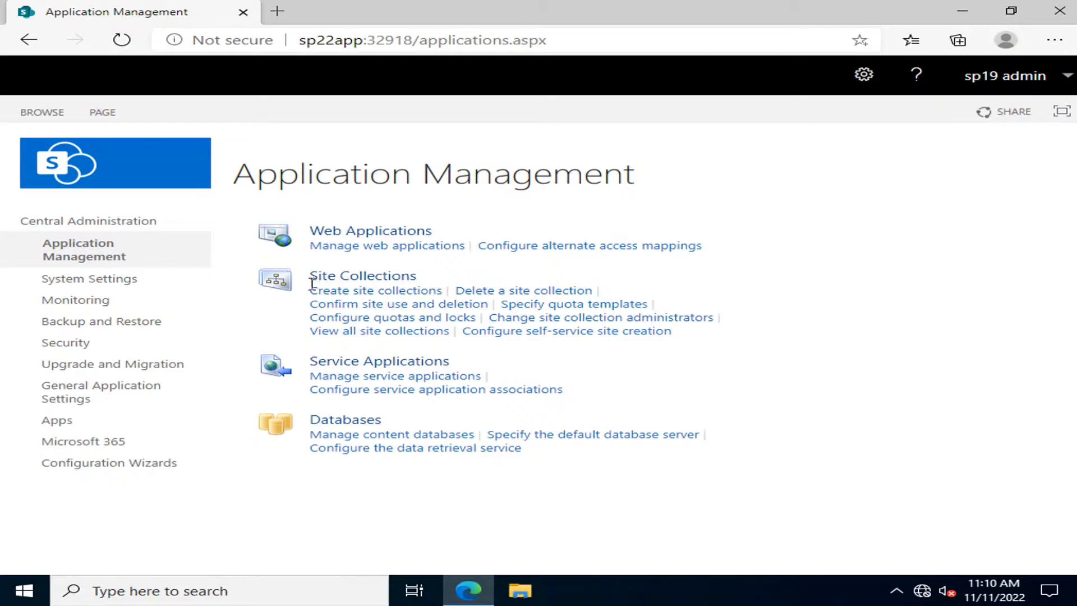
{"action": "mouse_move", "coordinate": [327, 367]}
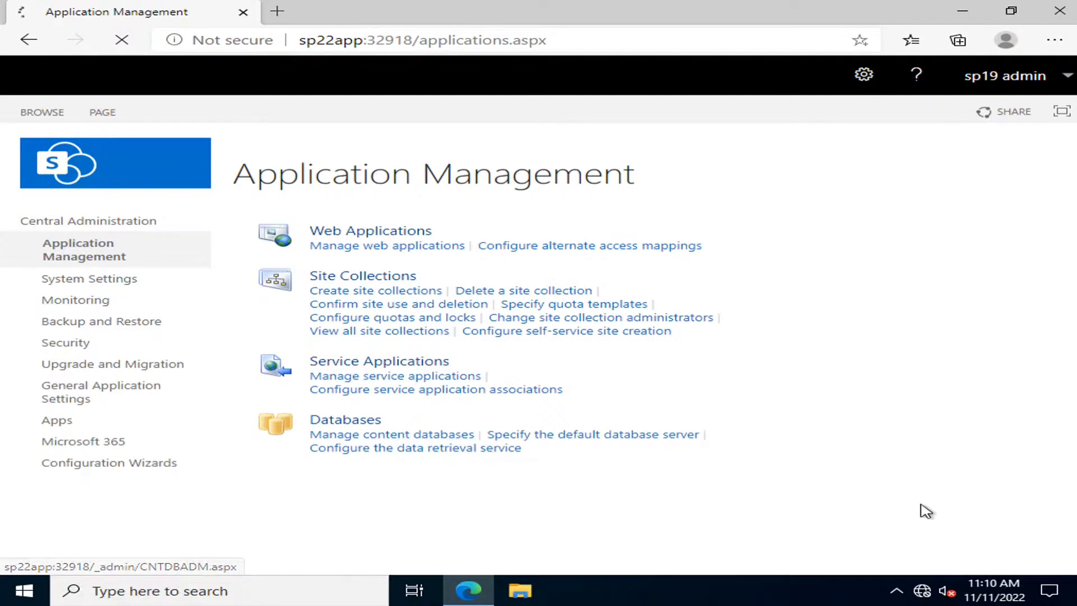
Step: Switch web applications to list the started admin content database with 2 site collections
{"action": "left_click", "coordinate": [392, 434]}
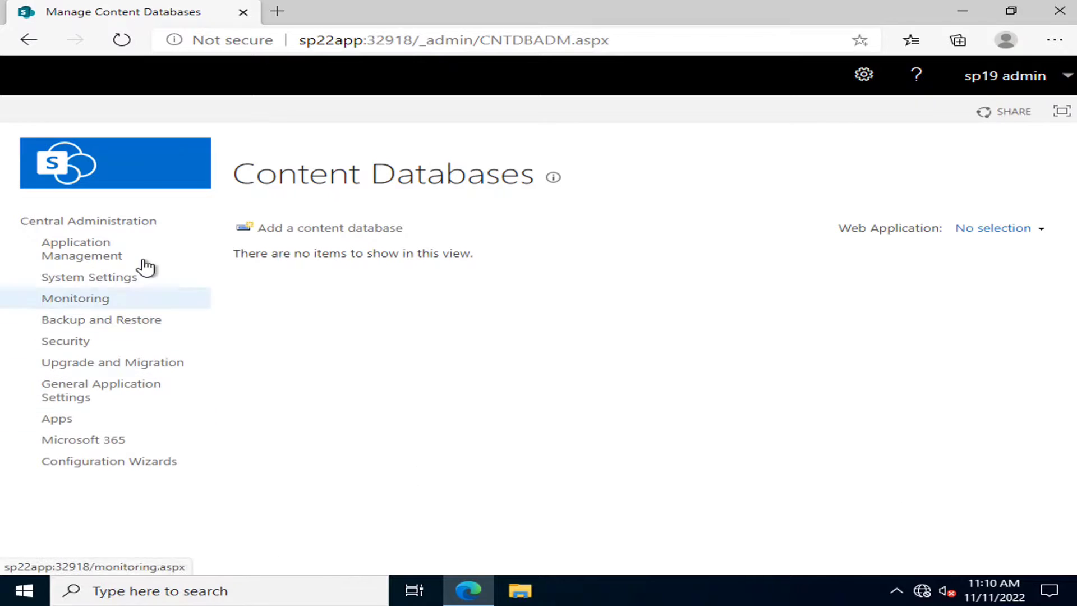
{"action": "left_click", "coordinate": [992, 228]}
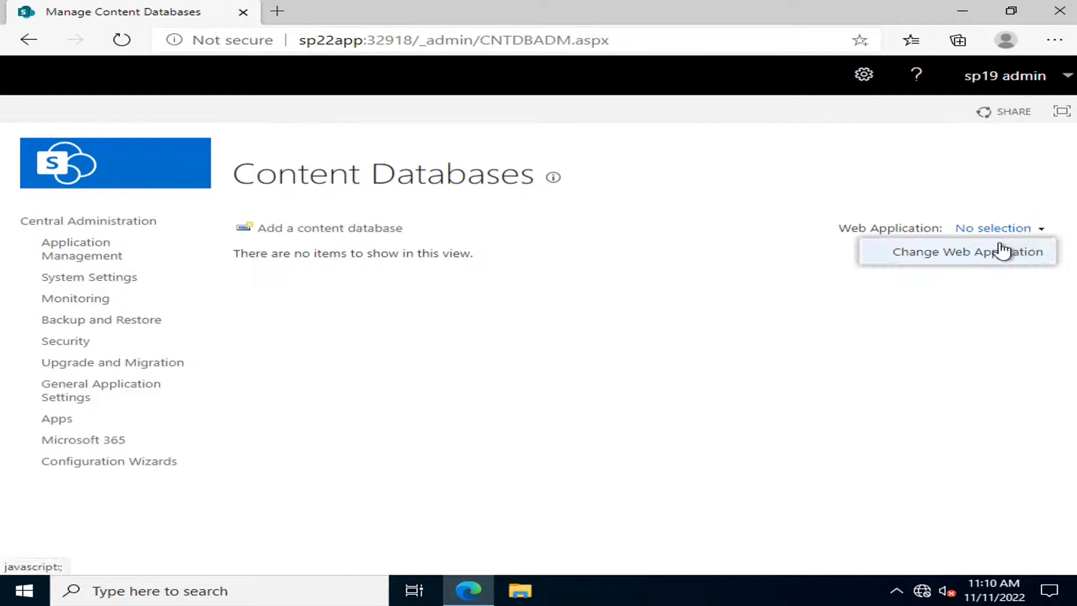
{"action": "left_click", "coordinate": [983, 251]}
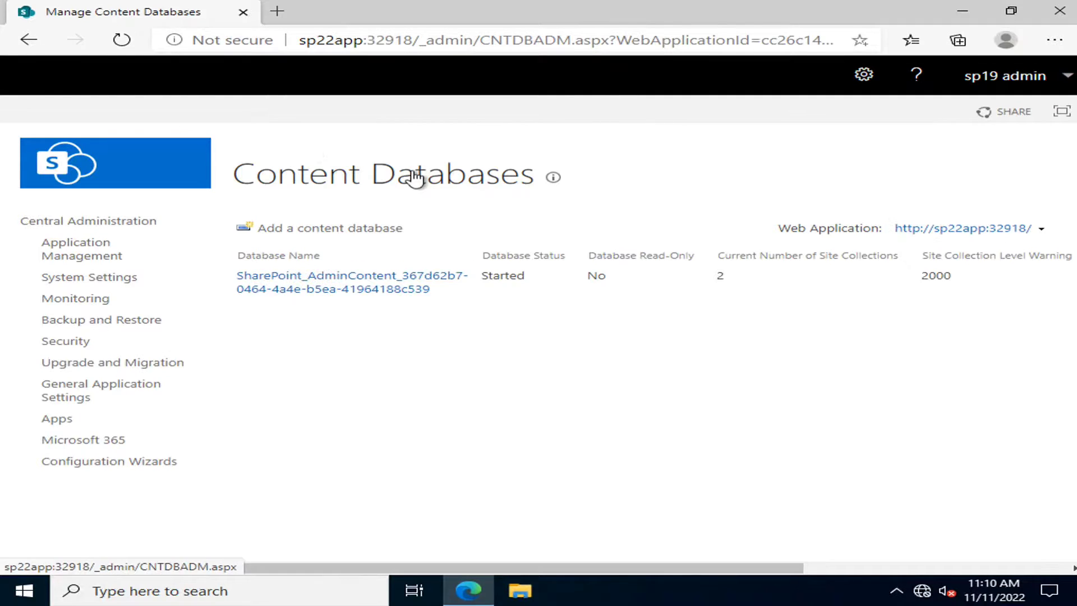
{"action": "mouse_move", "coordinate": [381, 301]}
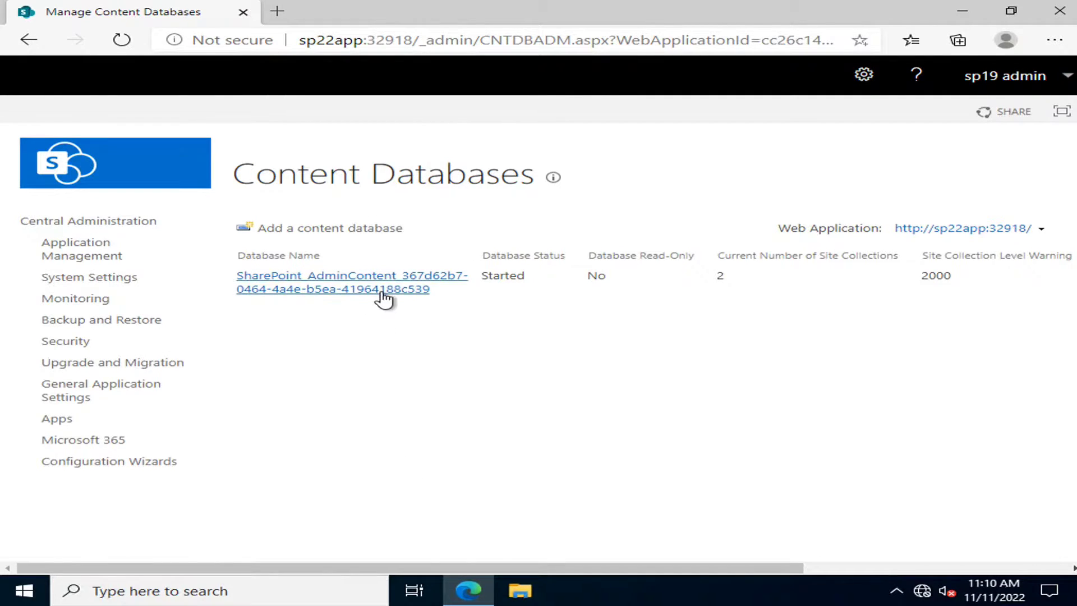
{"action": "mouse_move", "coordinate": [271, 289]}
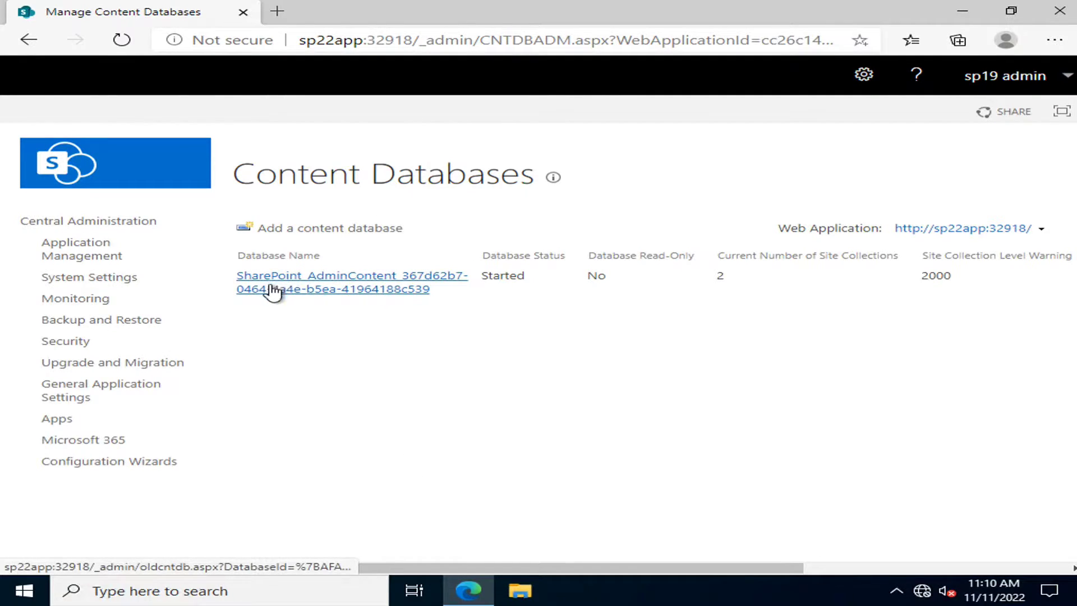
{"action": "mouse_move", "coordinate": [338, 277]}
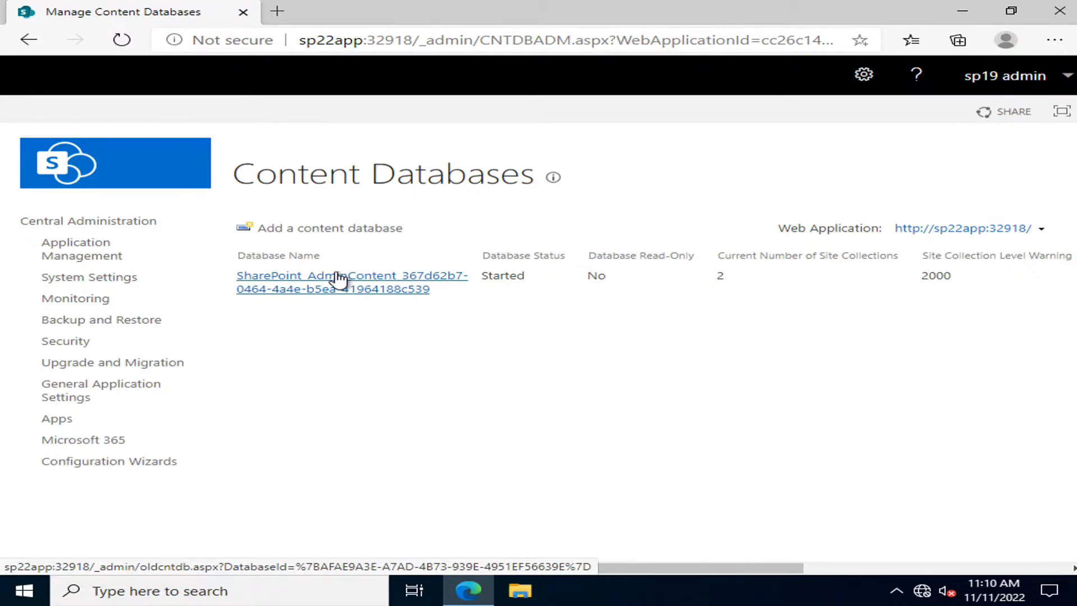
{"action": "mouse_move", "coordinate": [486, 361]}
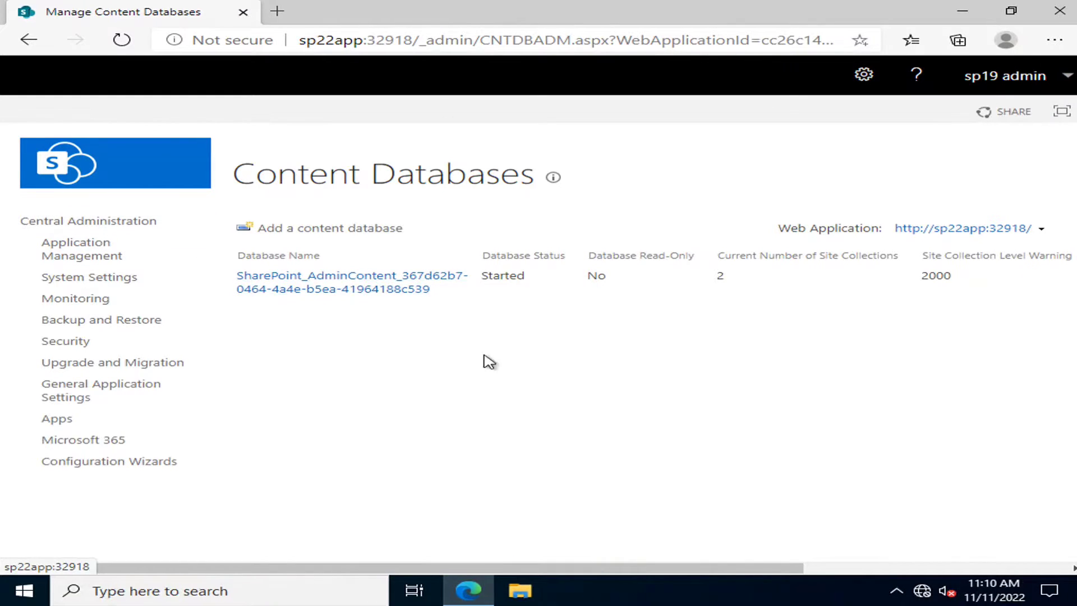
{"action": "mouse_move", "coordinate": [75, 299]}
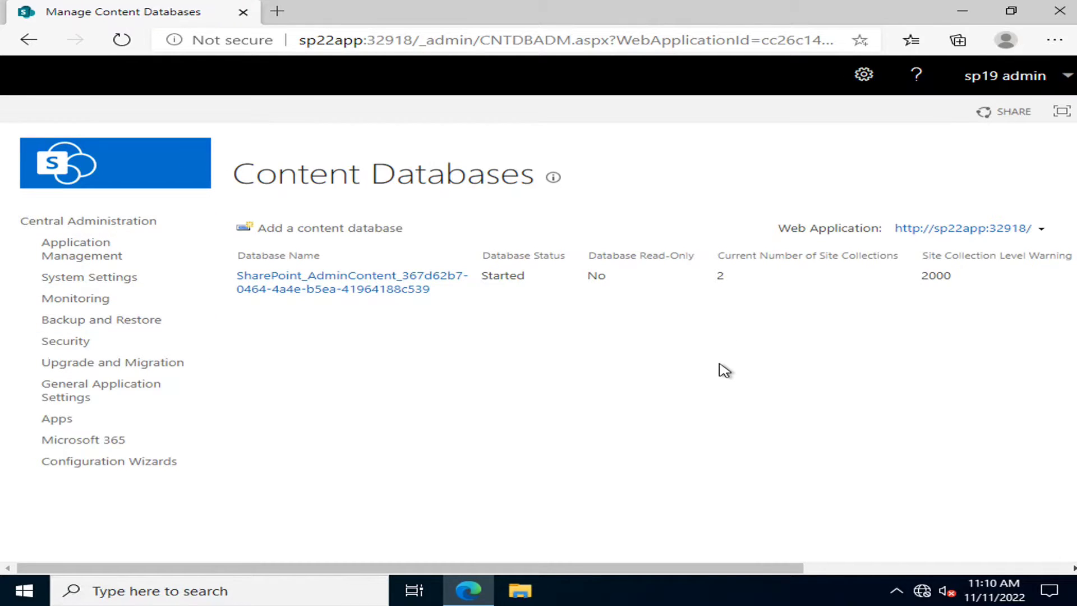
{"action": "mouse_move", "coordinate": [325, 251]}
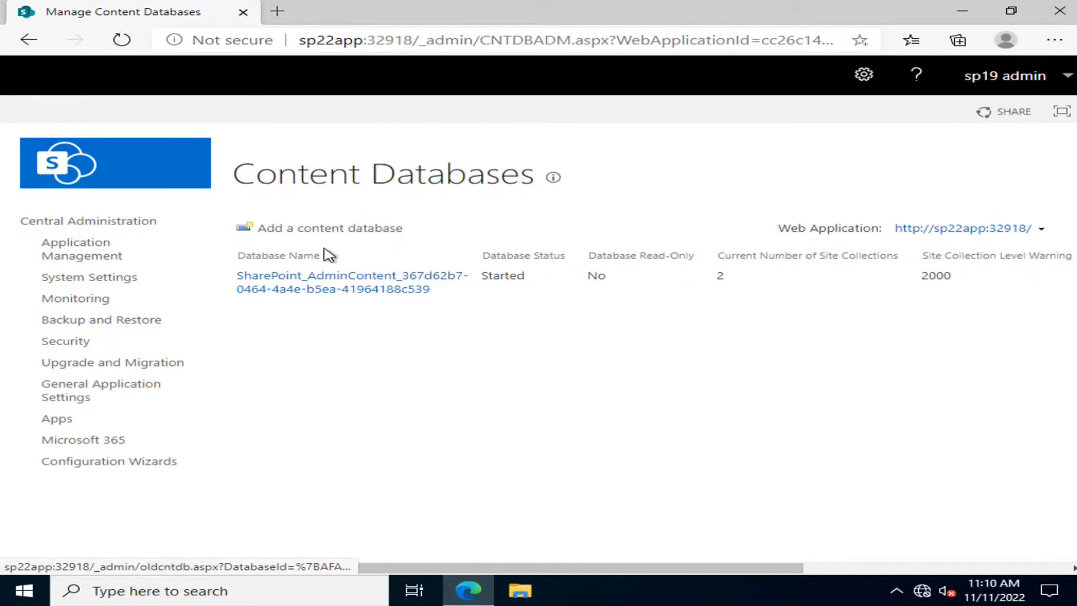
{"action": "mouse_move", "coordinate": [327, 328]}
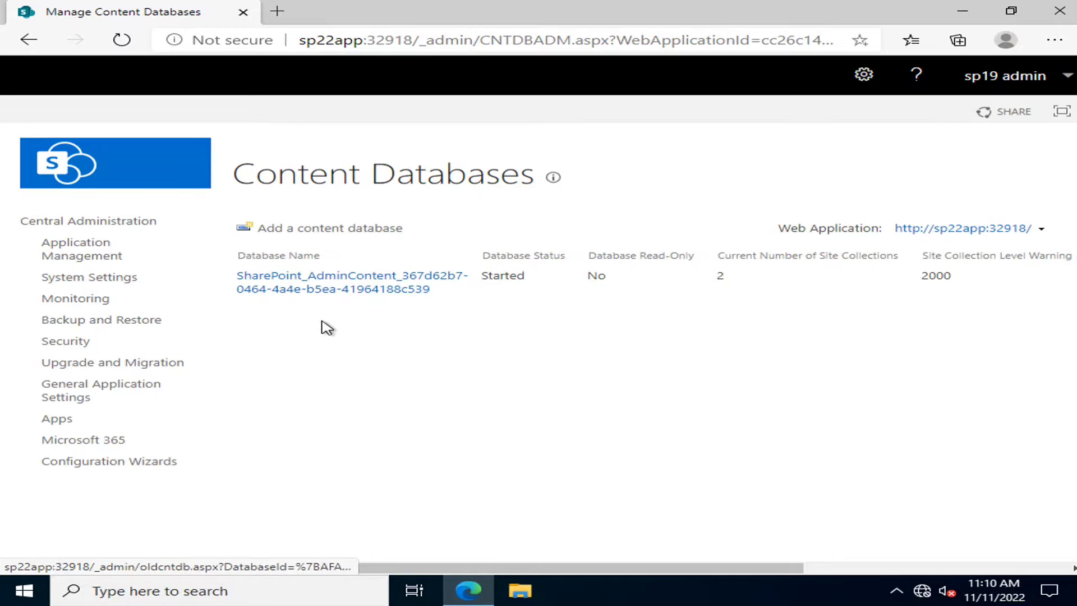
{"action": "mouse_move", "coordinate": [338, 345]}
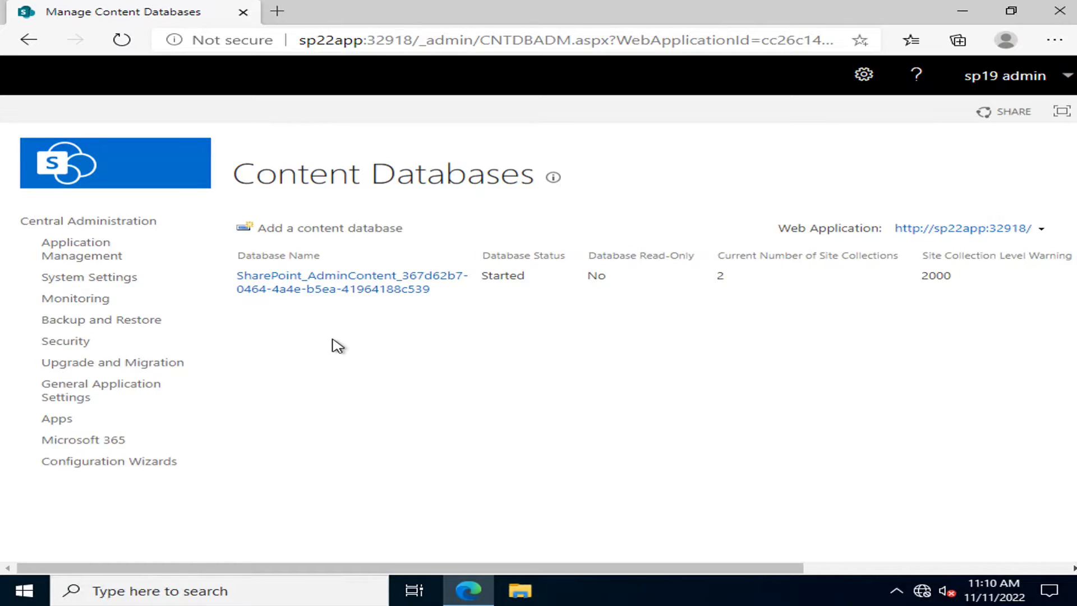
{"action": "mouse_move", "coordinate": [498, 397]}
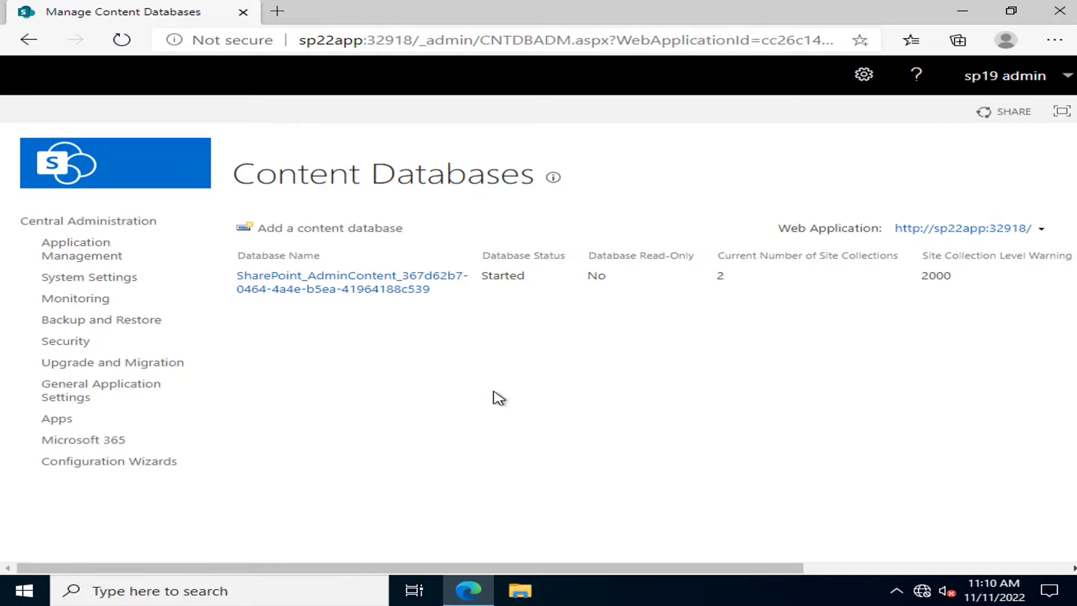
{"action": "mouse_move", "coordinate": [222, 263]}
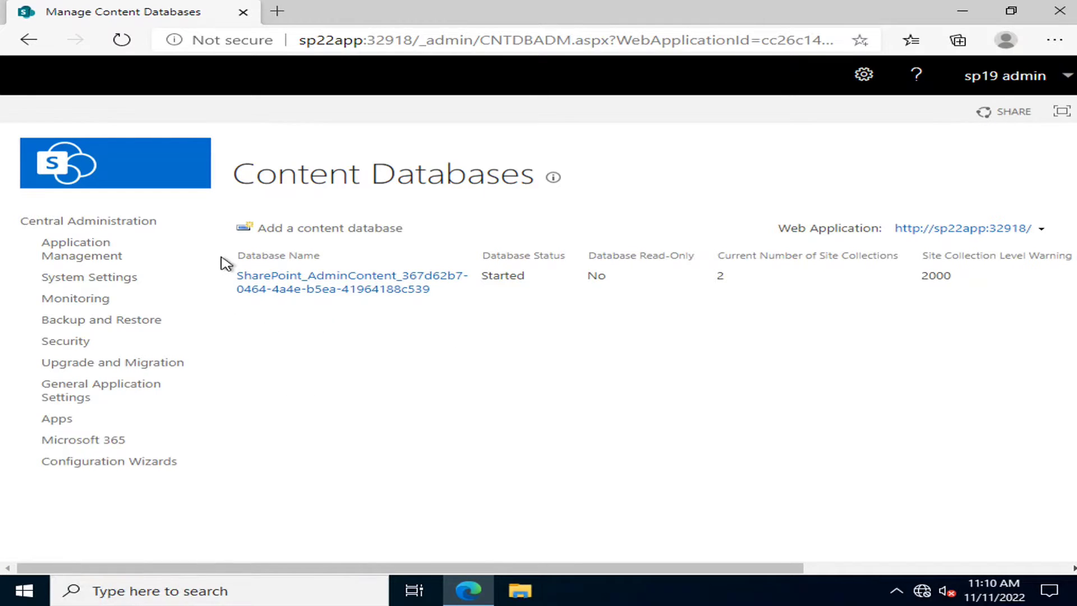
{"action": "mouse_move", "coordinate": [388, 385]}
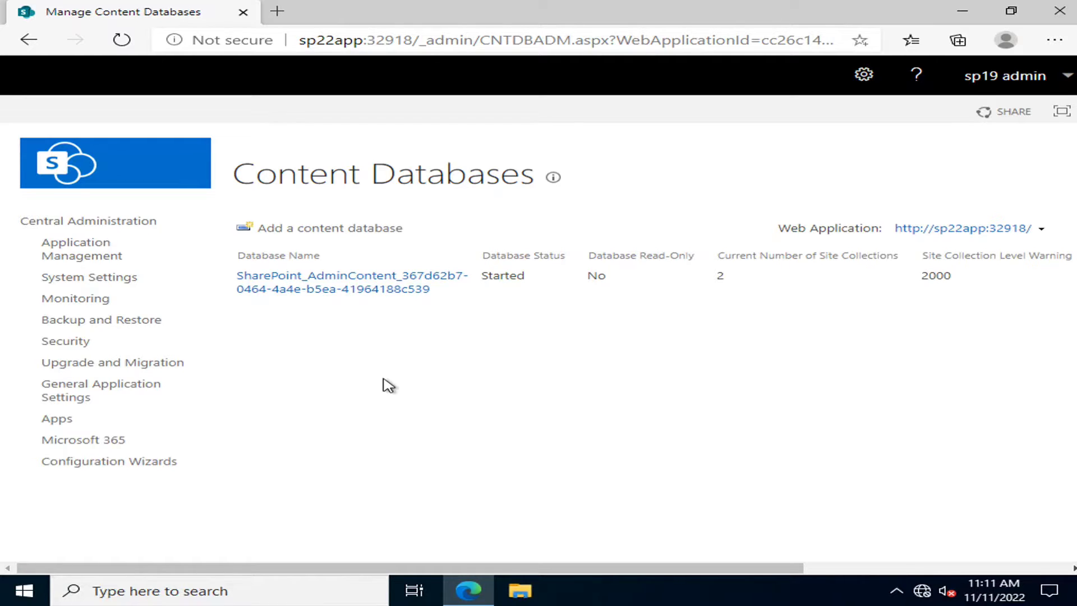
{"action": "mouse_move", "coordinate": [444, 349]}
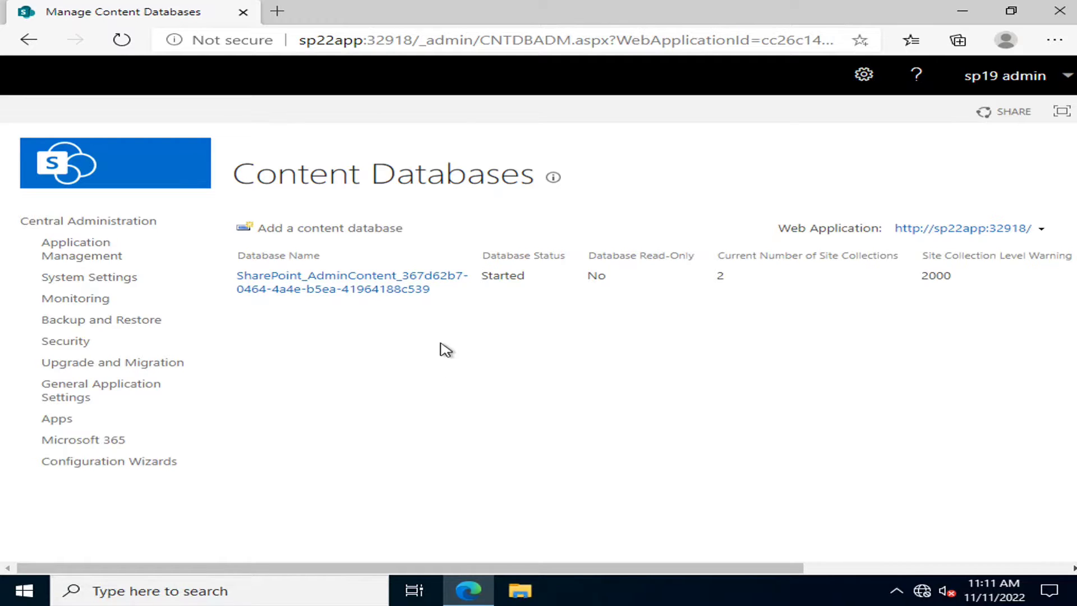
{"action": "mouse_move", "coordinate": [98, 221]}
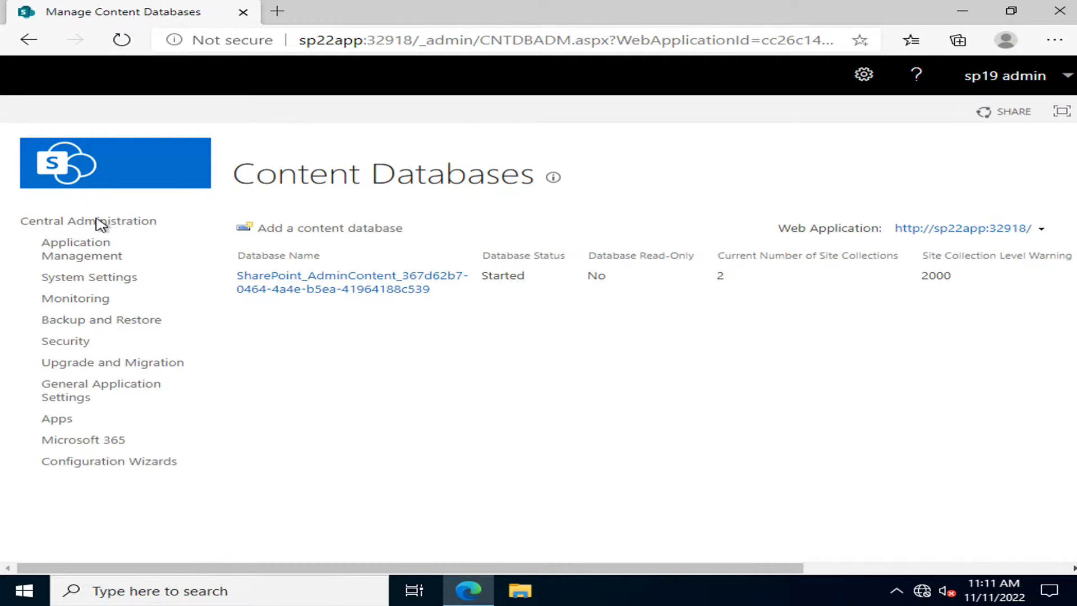
Step: Return to the Central Administration home page and scroll to the Monitoring area
{"action": "left_click", "coordinate": [88, 221]}
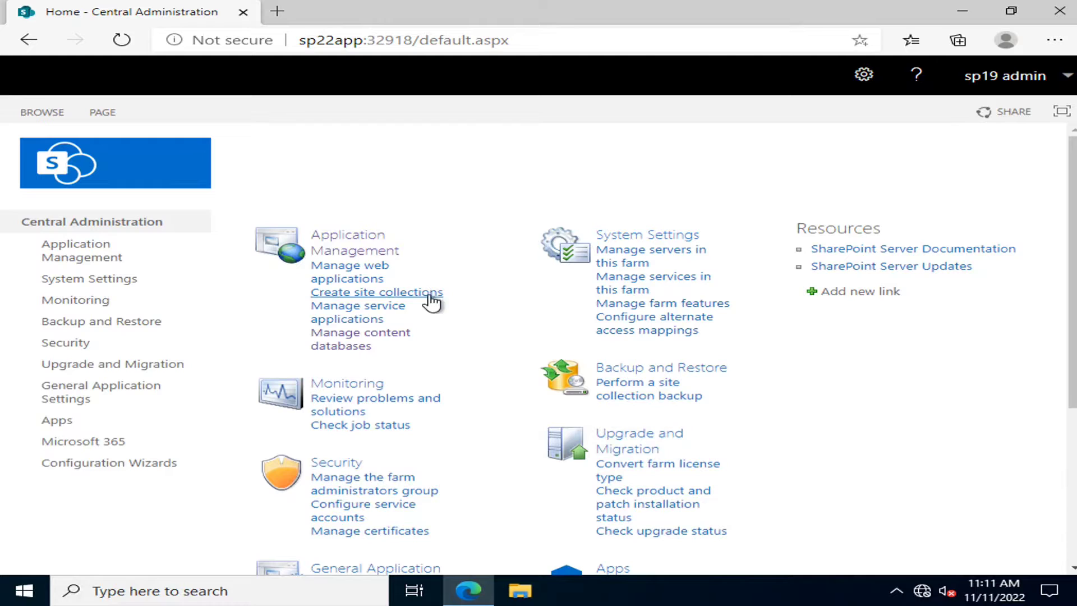
{"action": "scroll", "scroll_direction": "down", "scroll_amount": 3}
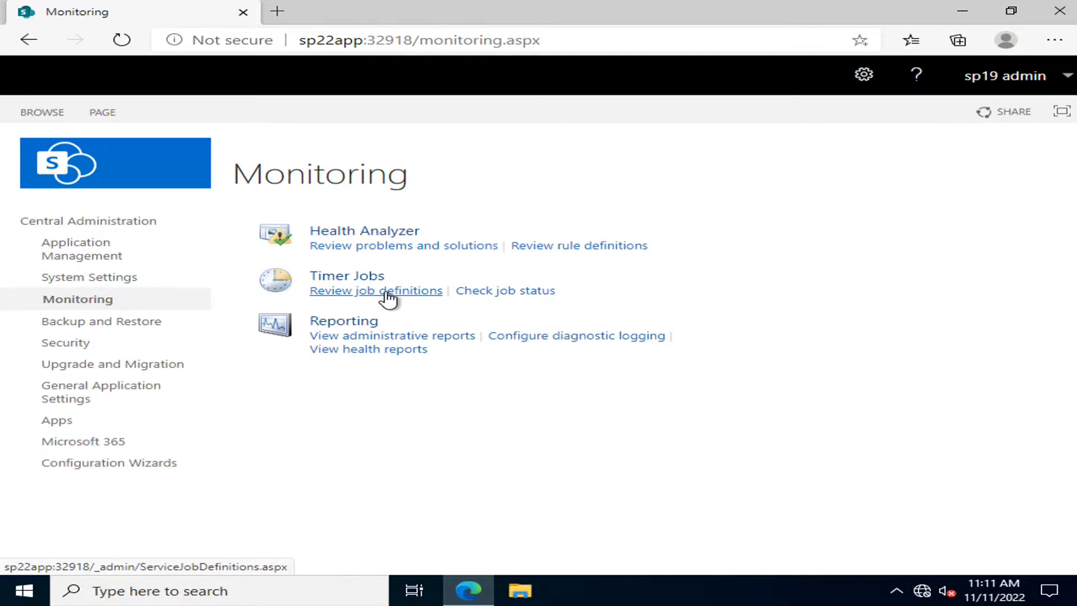
Step: Open the Application Server Timer Job definition, scheduled to run every 1 minute
{"action": "left_click", "coordinate": [376, 291]}
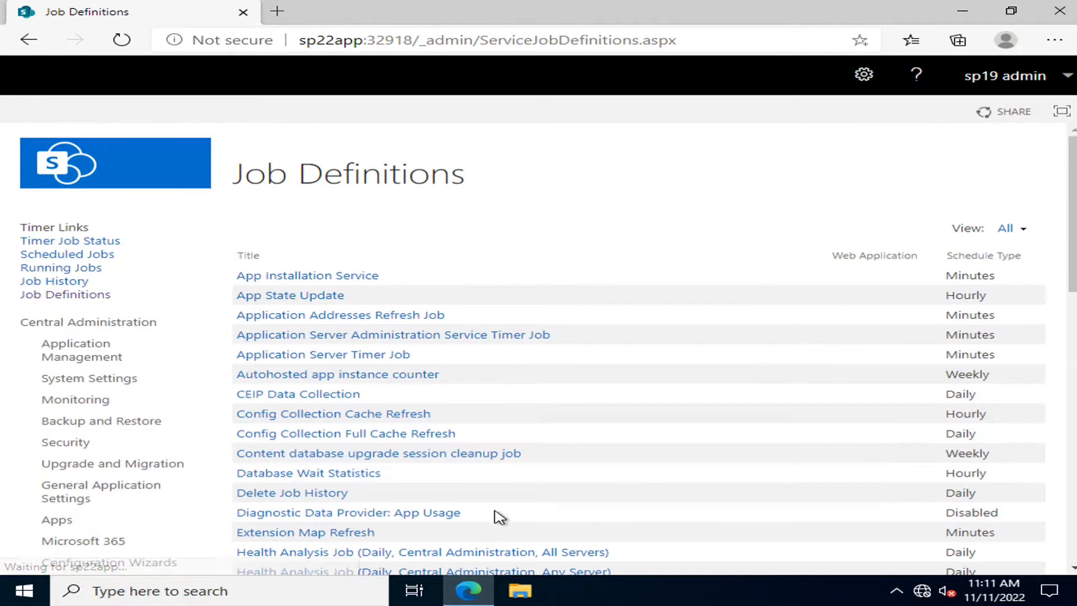
{"action": "scroll", "scroll_direction": "down", "scroll_amount": 3}
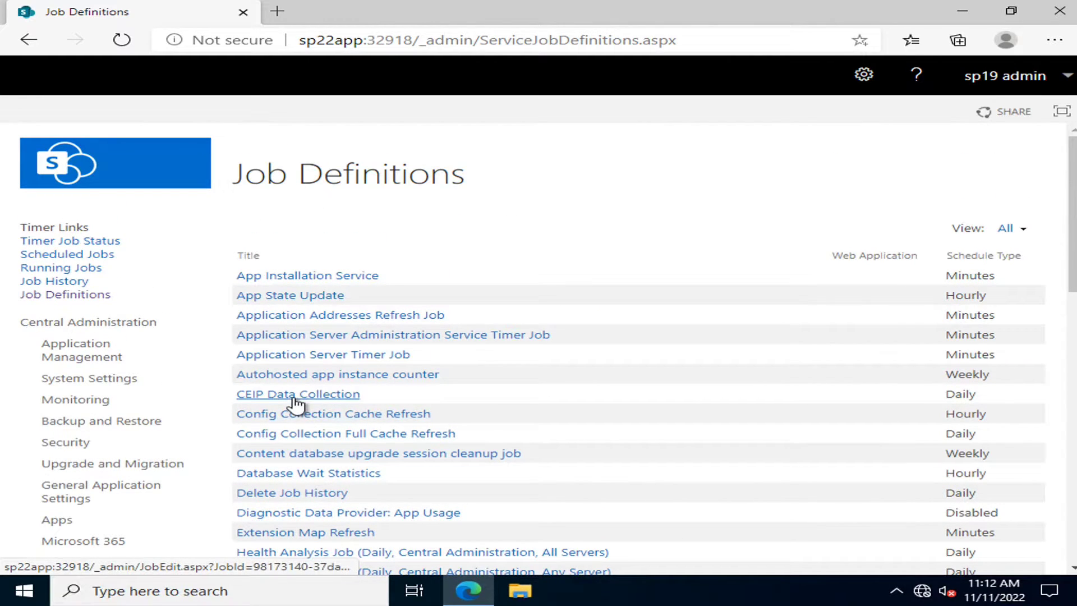
{"action": "mouse_move", "coordinate": [353, 356]}
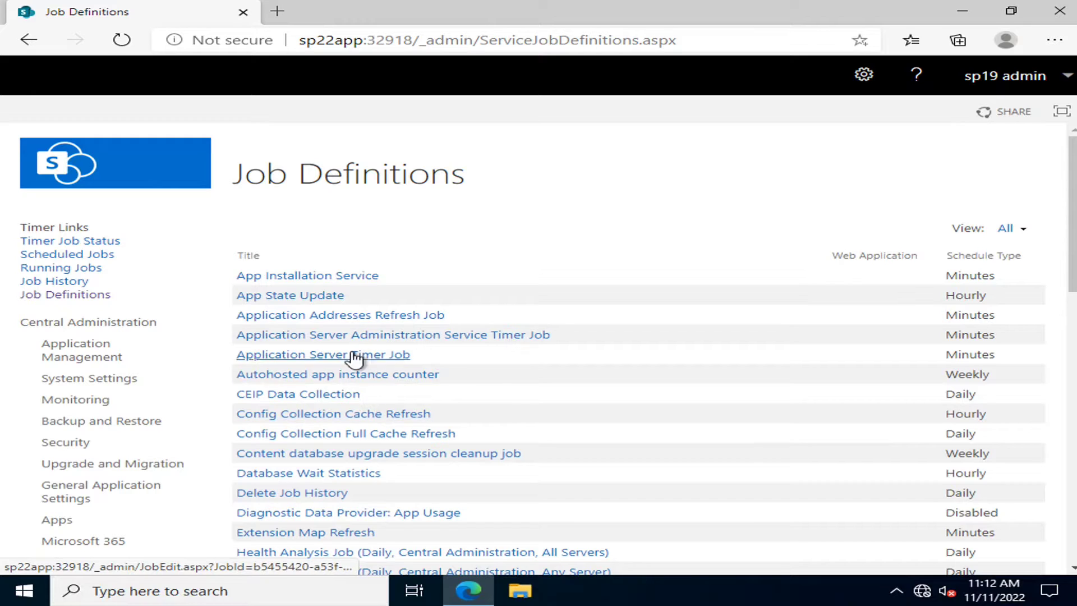
{"action": "left_click", "coordinate": [323, 354]}
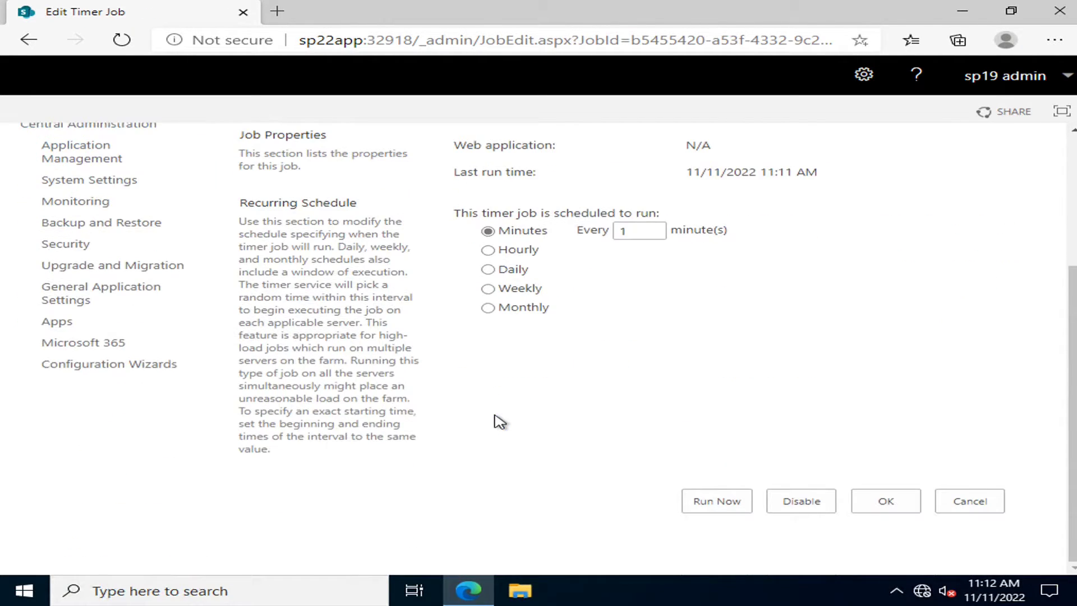
{"action": "mouse_move", "coordinate": [517, 337]}
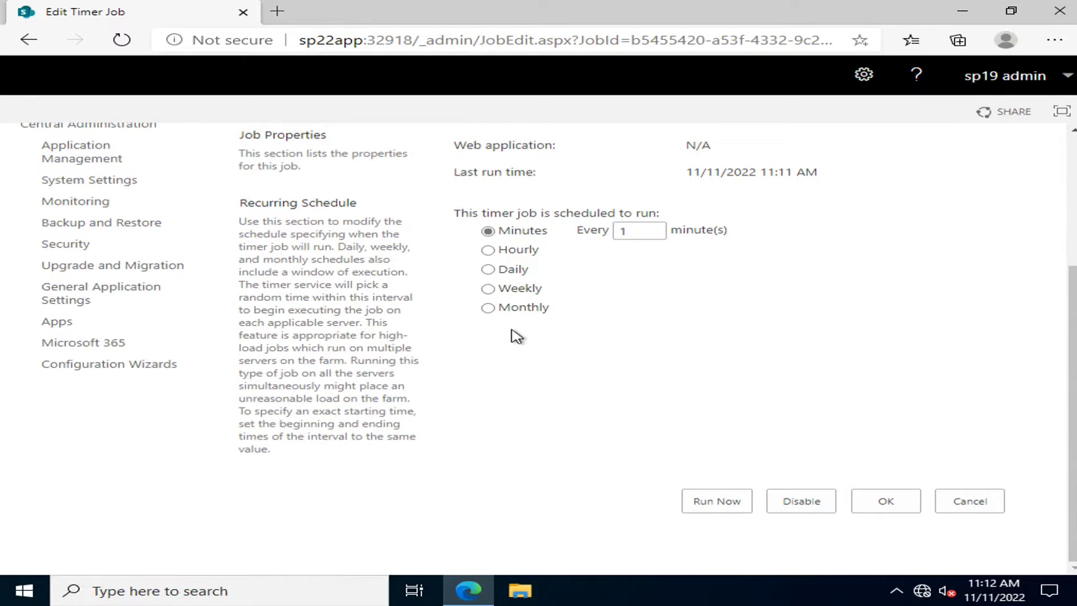
{"action": "mouse_move", "coordinate": [769, 445]}
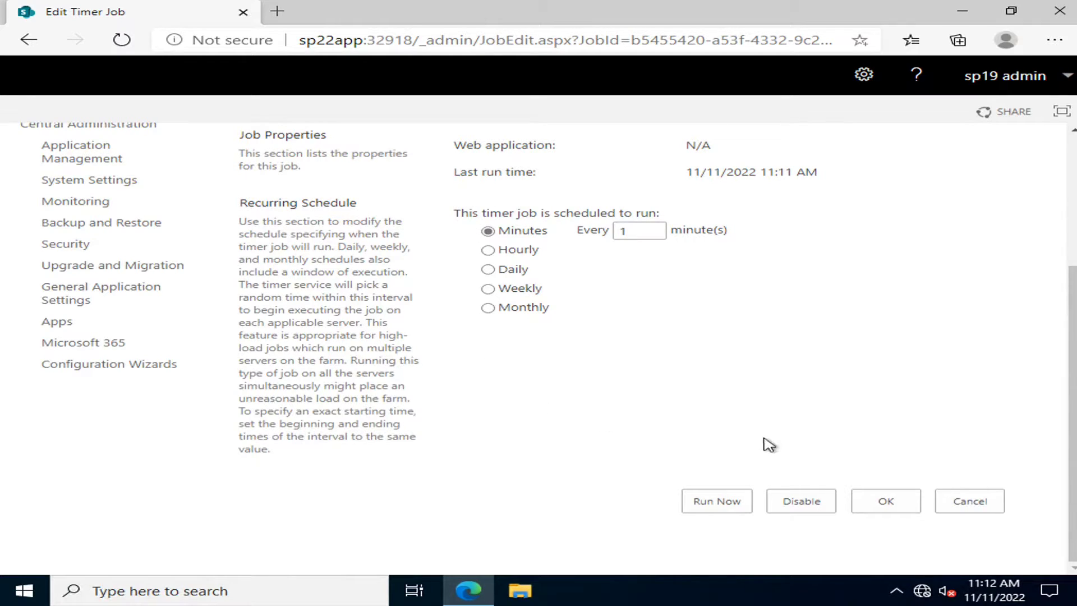
{"action": "mouse_move", "coordinate": [849, 556]}
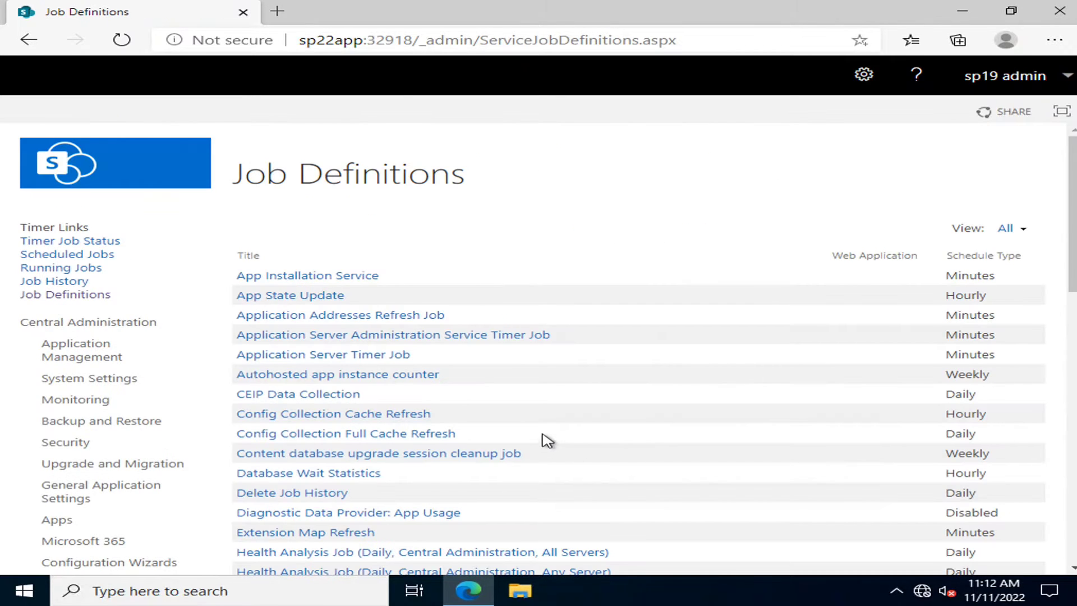
{"action": "mouse_move", "coordinate": [187, 245]}
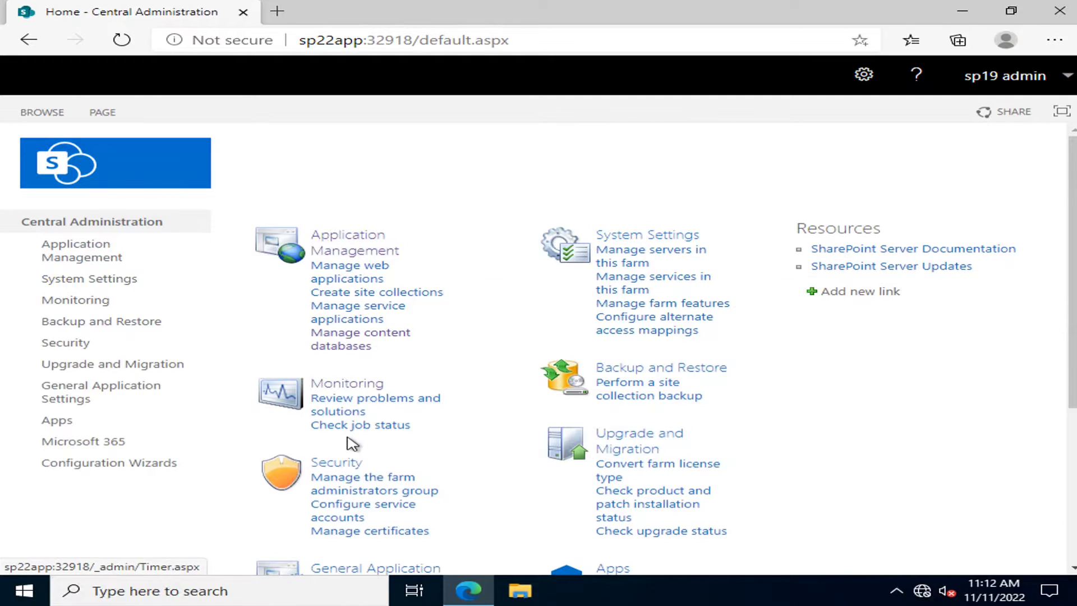
Step: Scroll the home page down to General Application Settings and Apps
{"action": "scroll", "scroll_direction": "down", "scroll_amount": 3}
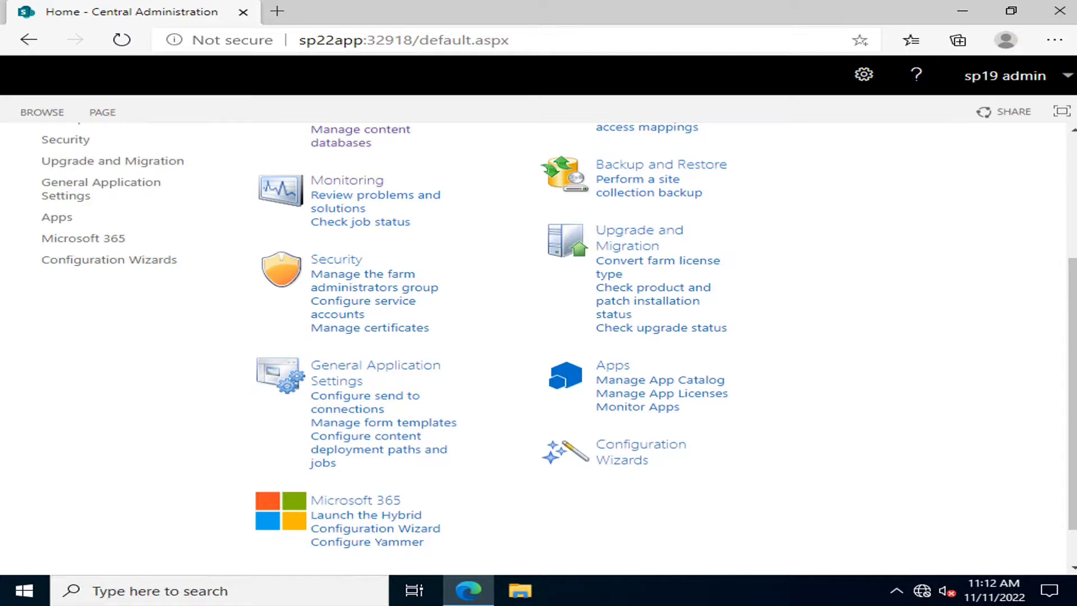
{"action": "mouse_move", "coordinate": [582, 584]}
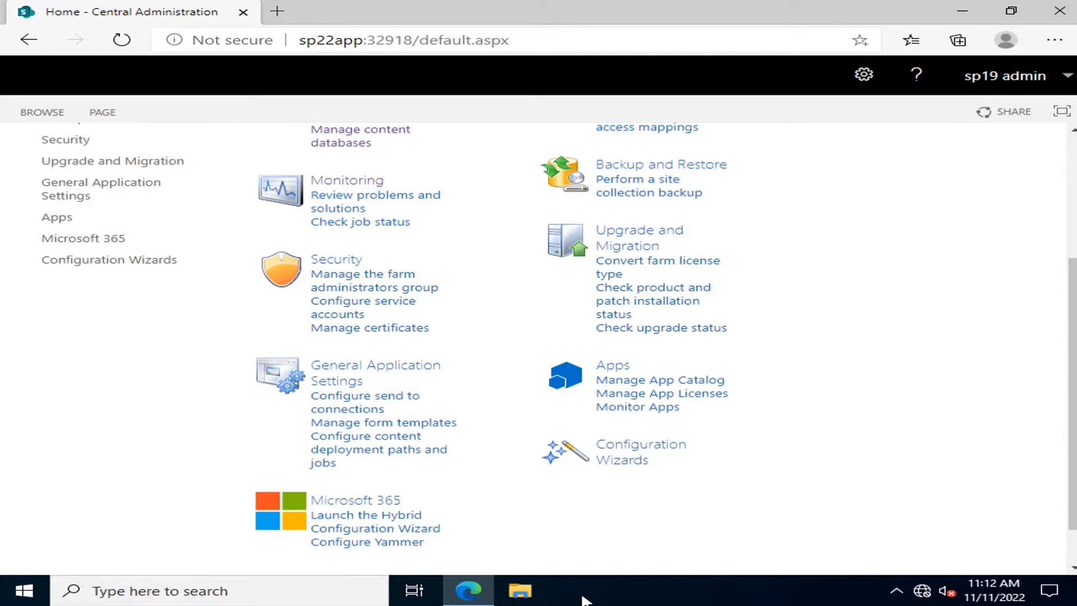
{"action": "mouse_move", "coordinate": [533, 538]}
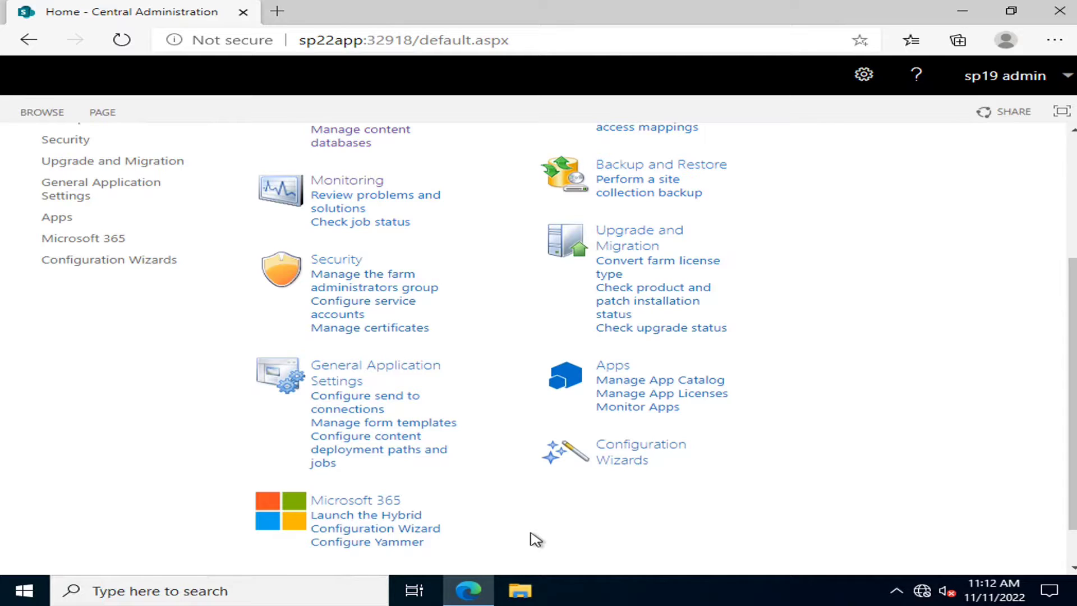
{"action": "mouse_move", "coordinate": [352, 358]}
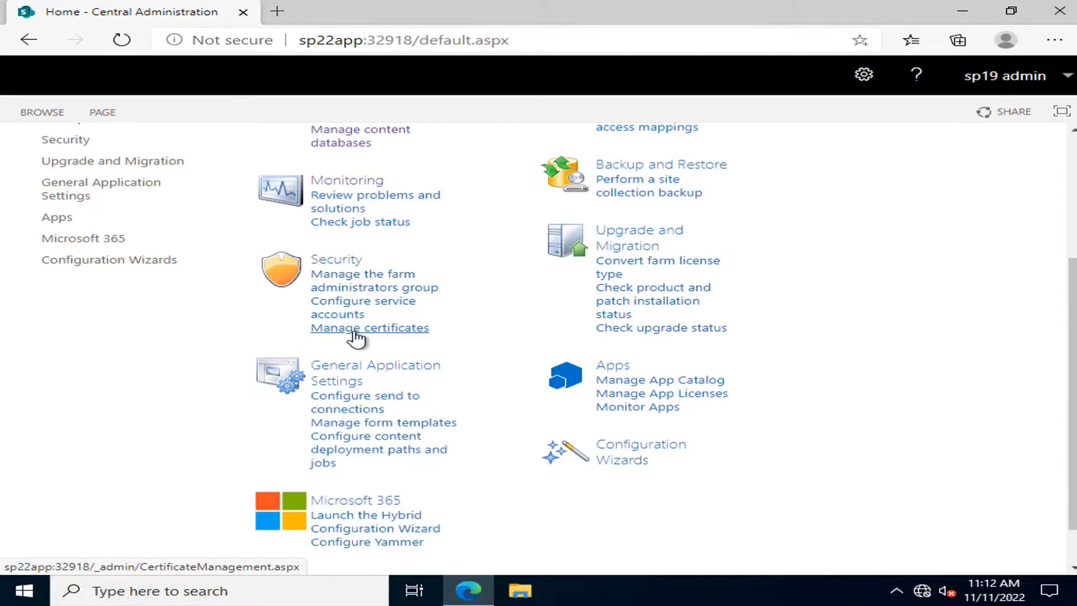
Step: Open Manage certificates under Security, which lists no certificates
{"action": "left_click", "coordinate": [369, 327]}
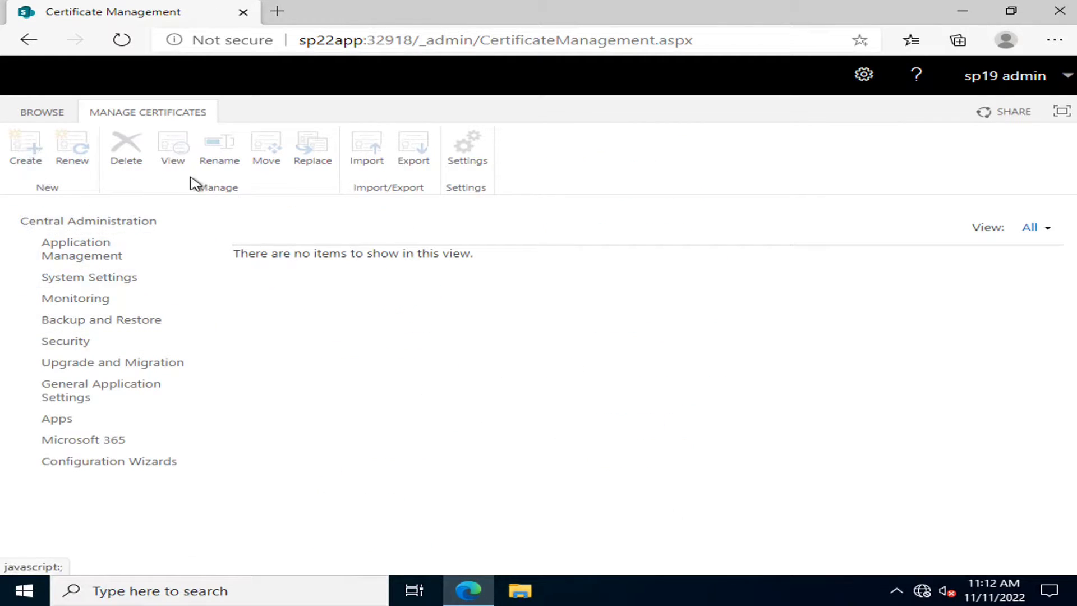
{"action": "mouse_move", "coordinate": [690, 285]}
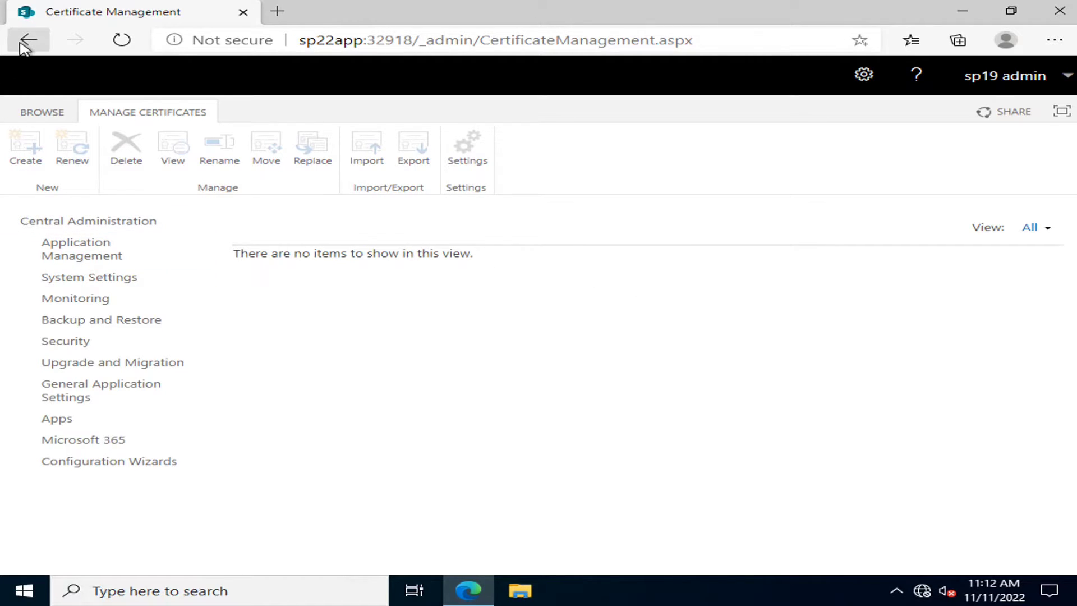
Step: Go back to the home page and choose 'Manage servers in this farm'
{"action": "left_click", "coordinate": [27, 39]}
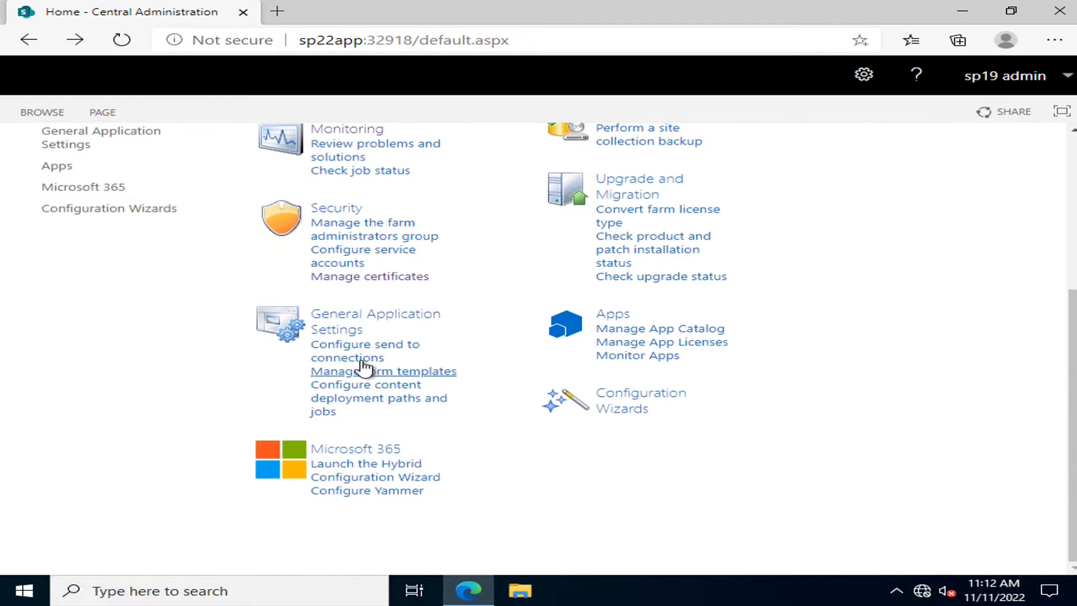
{"action": "mouse_move", "coordinate": [354, 364]}
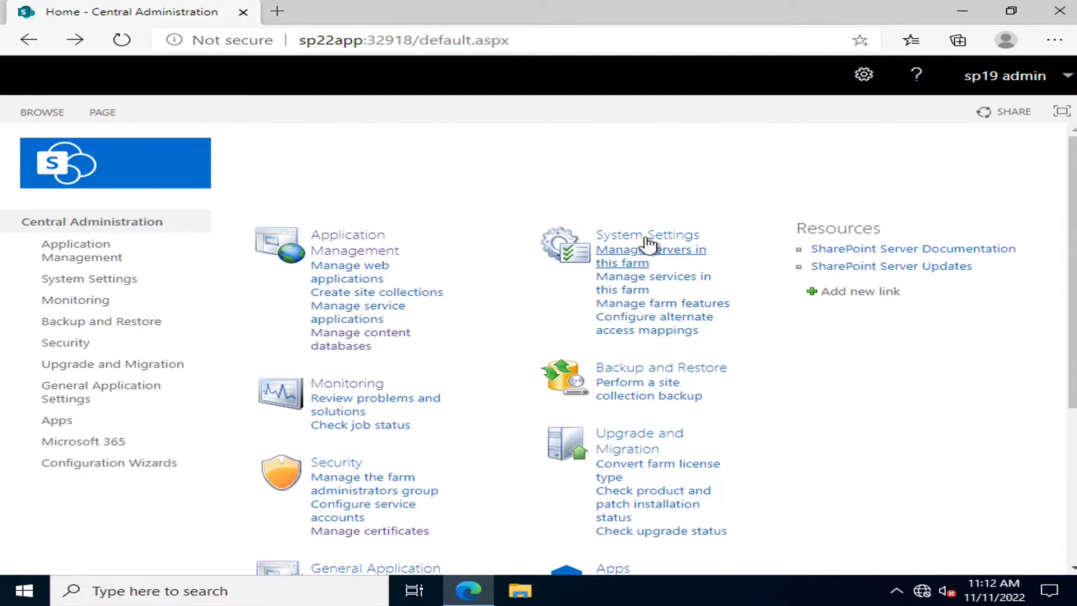
{"action": "left_click", "coordinate": [651, 249]}
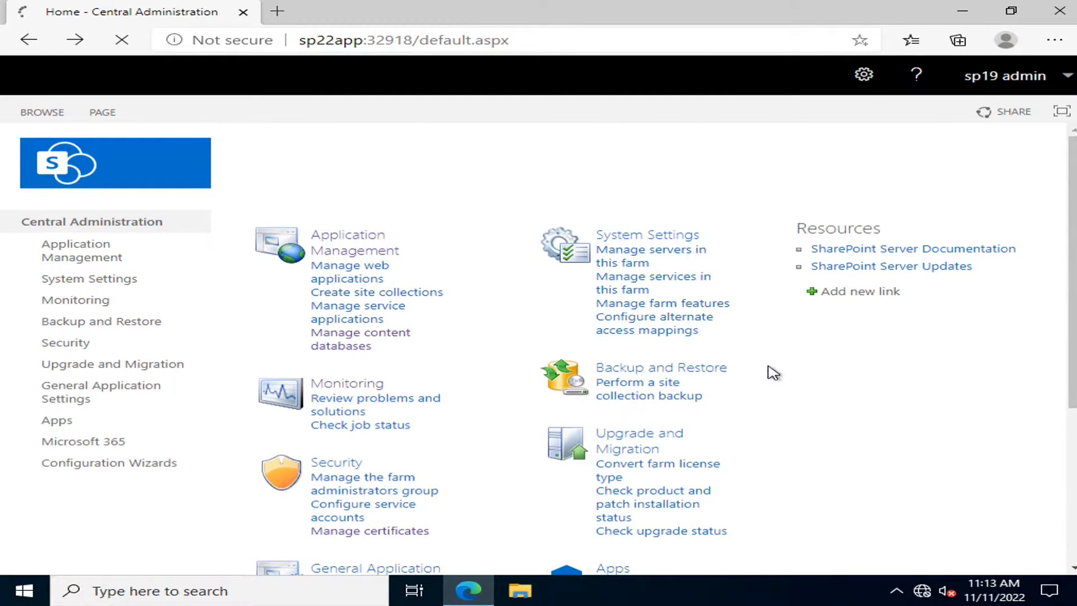
Step: Review SP22APP listed as a Single-Server Farm, then return to the home page
{"action": "left_click", "coordinate": [650, 256]}
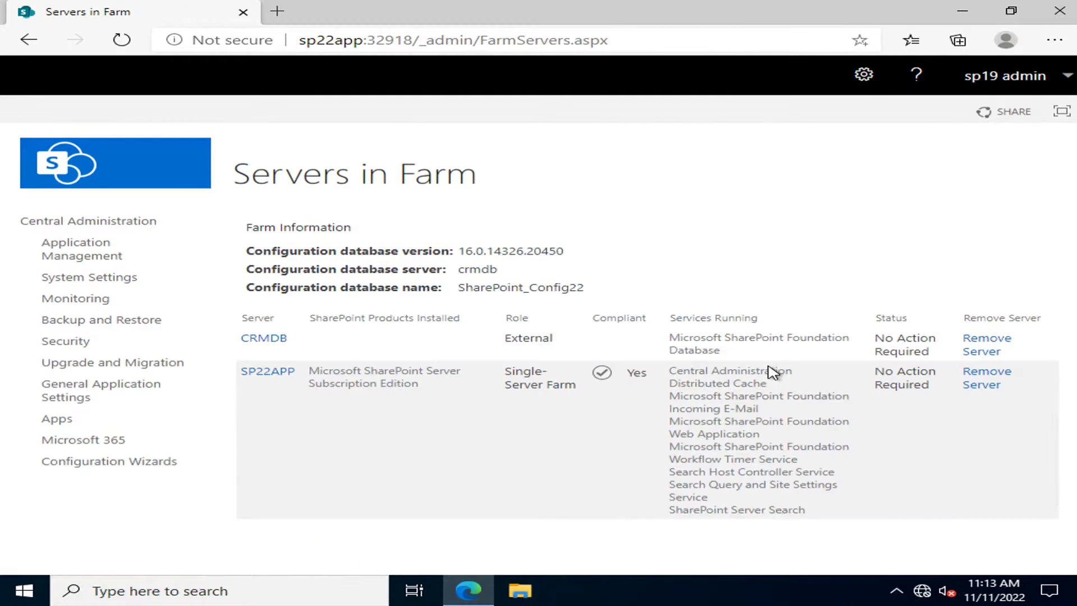
{"action": "mouse_move", "coordinate": [709, 224]}
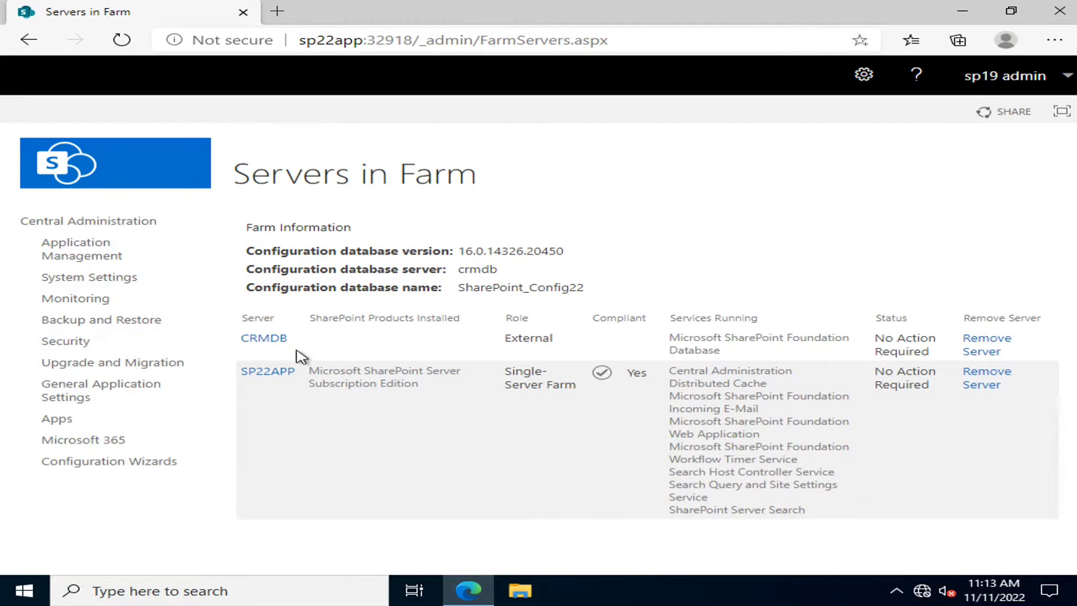
{"action": "mouse_move", "coordinate": [269, 384]}
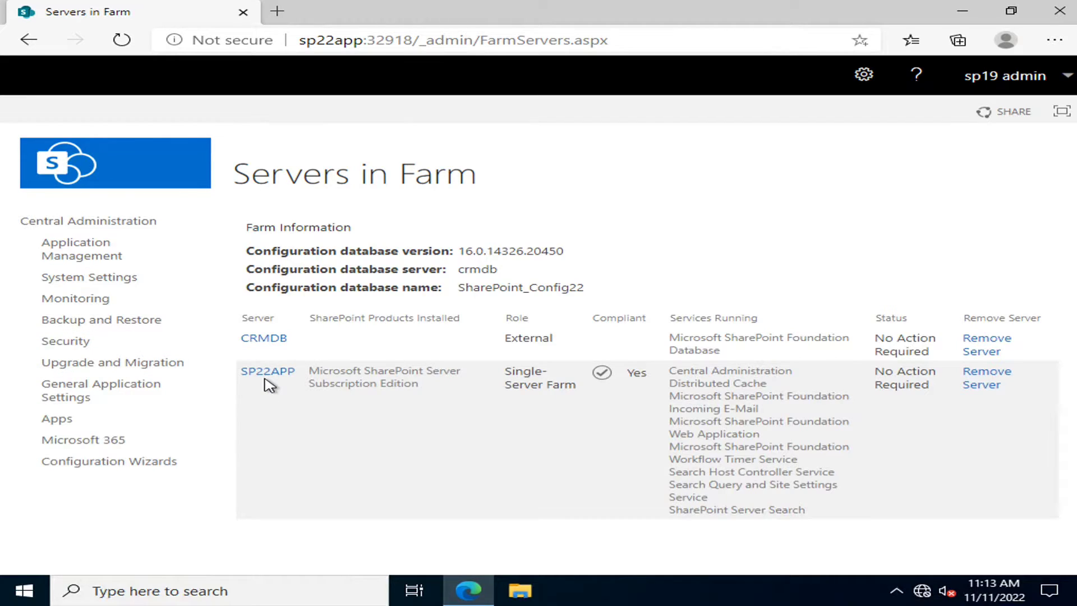
{"action": "mouse_move", "coordinate": [499, 379]}
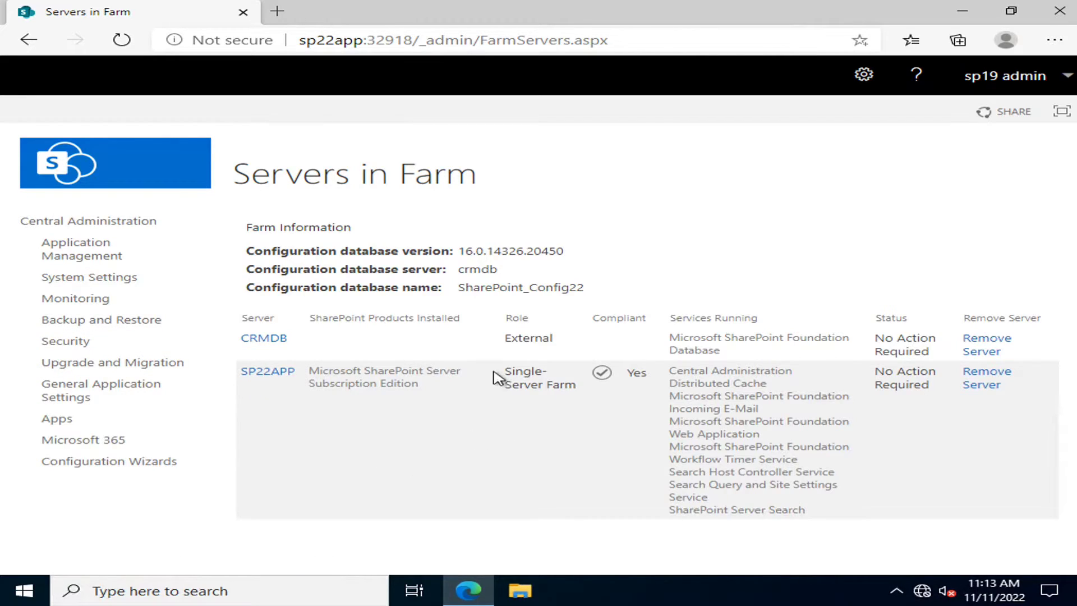
{"action": "mouse_move", "coordinate": [528, 406]}
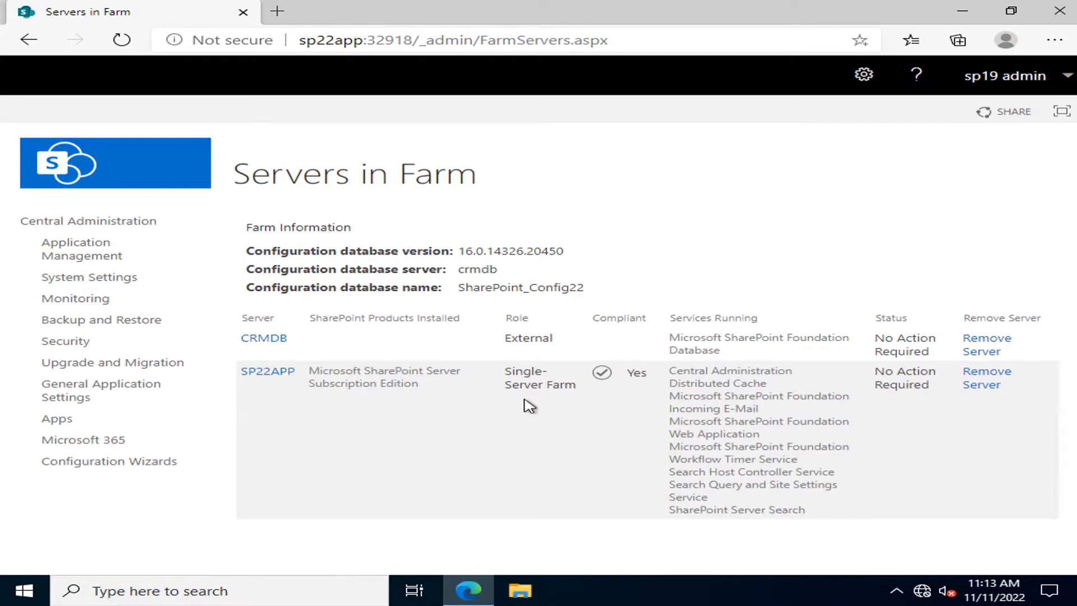
{"action": "mouse_move", "coordinate": [705, 388]}
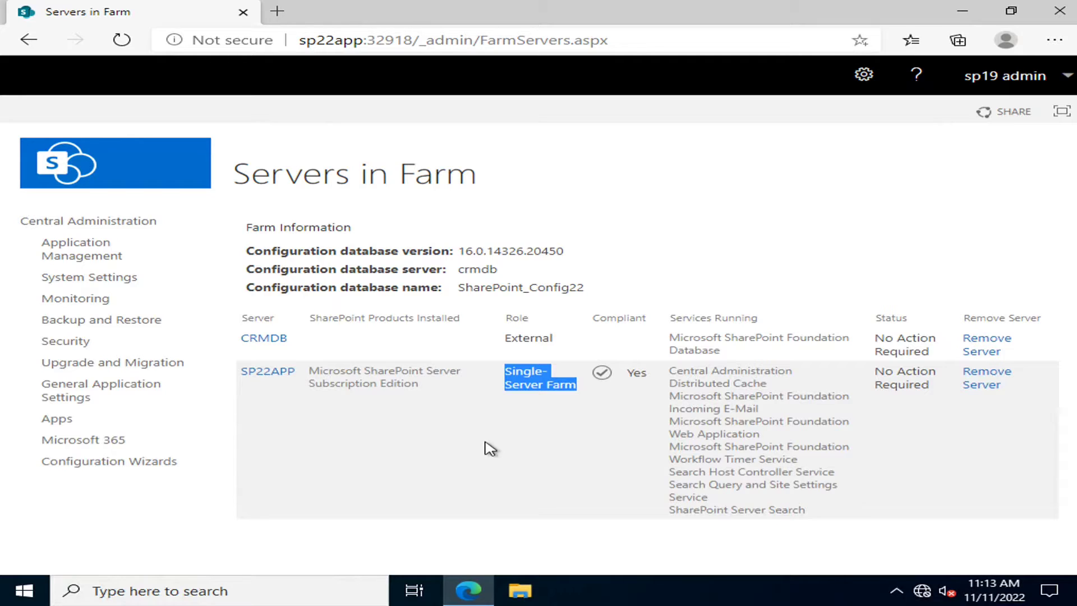
{"action": "mouse_move", "coordinate": [540, 418]}
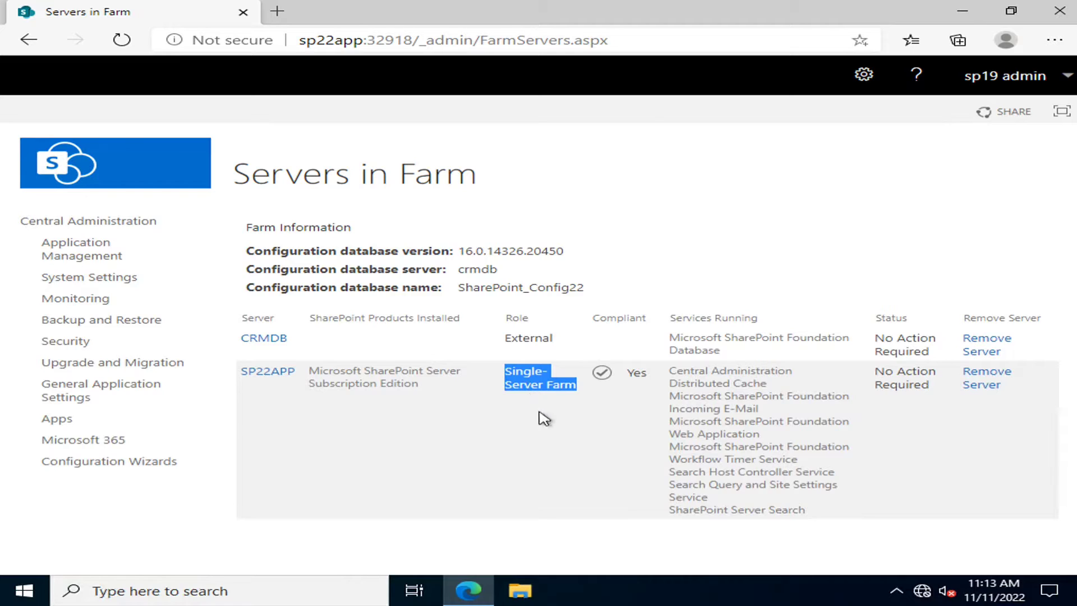
{"action": "mouse_move", "coordinate": [568, 411]}
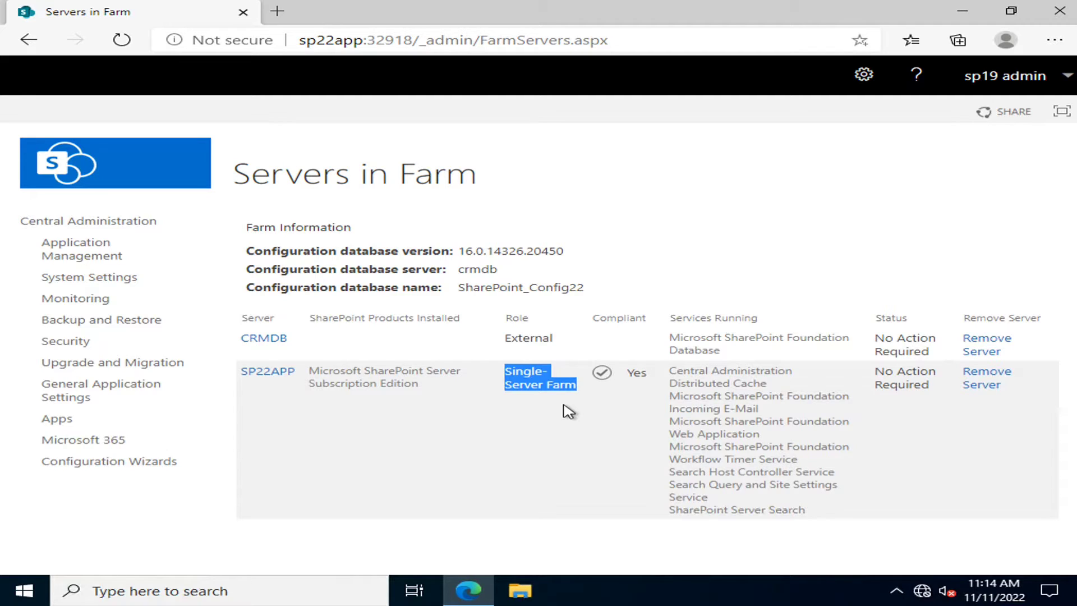
{"action": "mouse_move", "coordinate": [574, 406]}
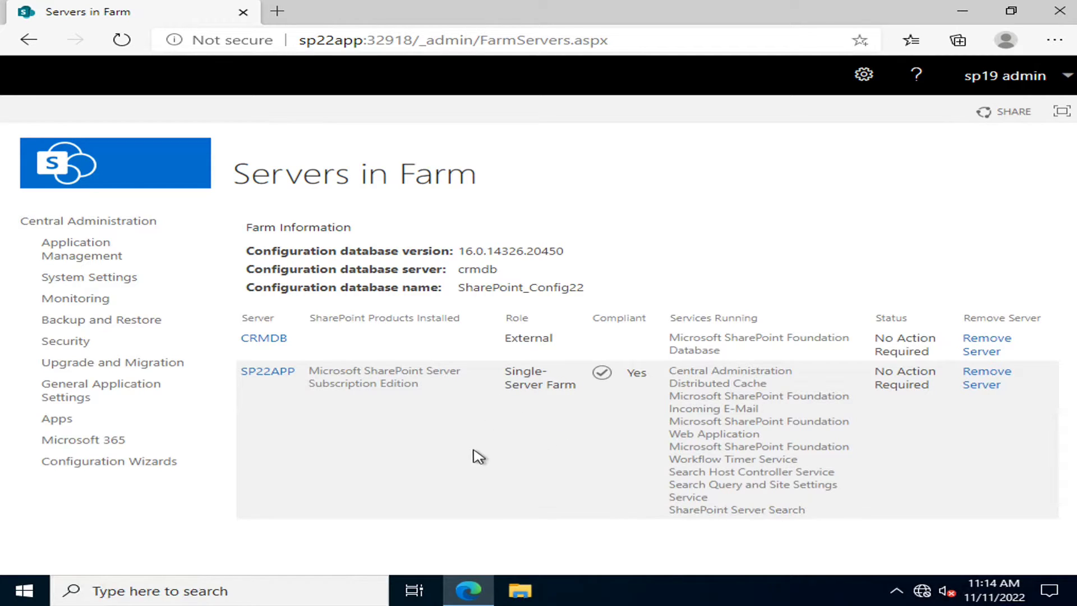
{"action": "mouse_move", "coordinate": [246, 407]}
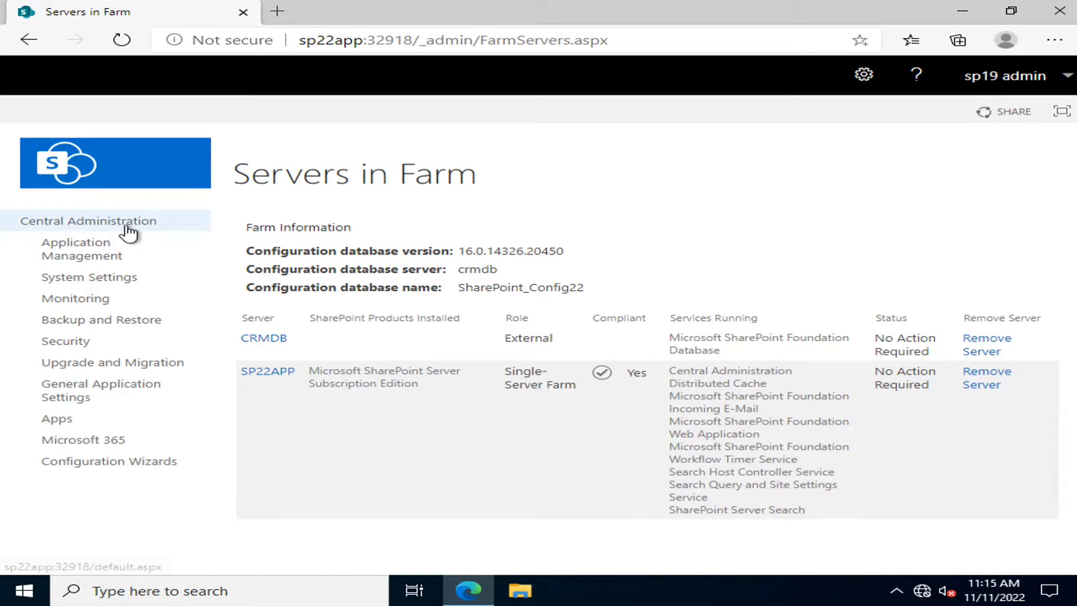
{"action": "left_click", "coordinate": [88, 221]}
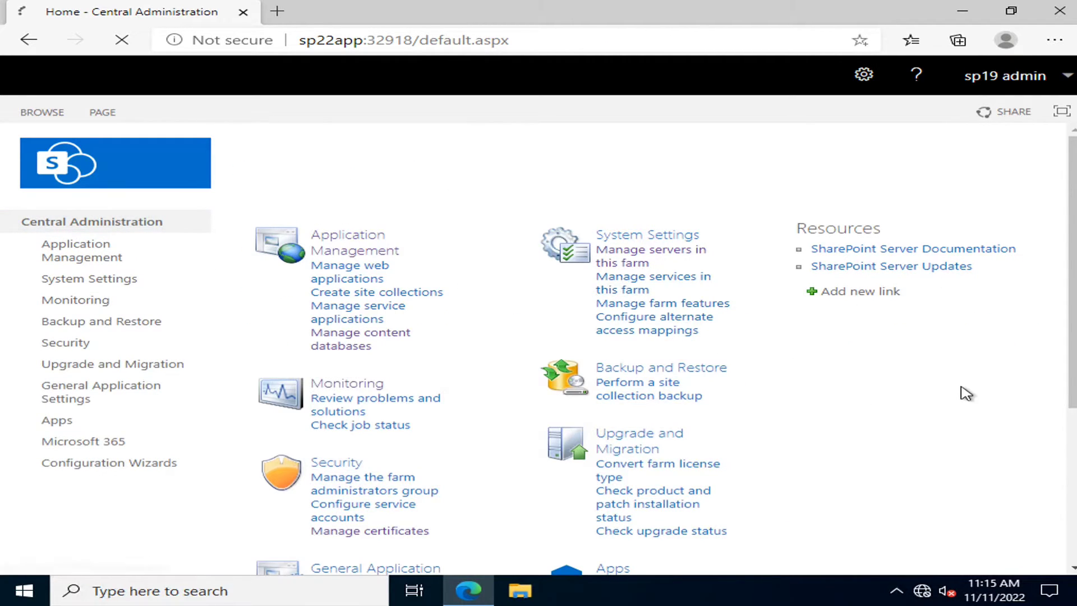
{"action": "left_click", "coordinate": [651, 283]}
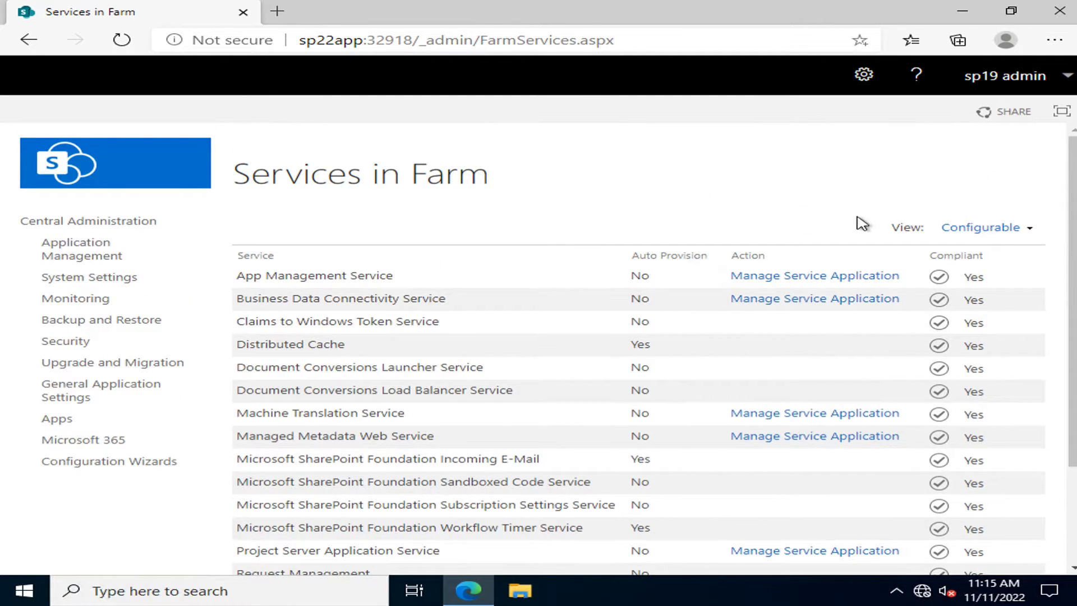
{"action": "mouse_move", "coordinate": [537, 396]}
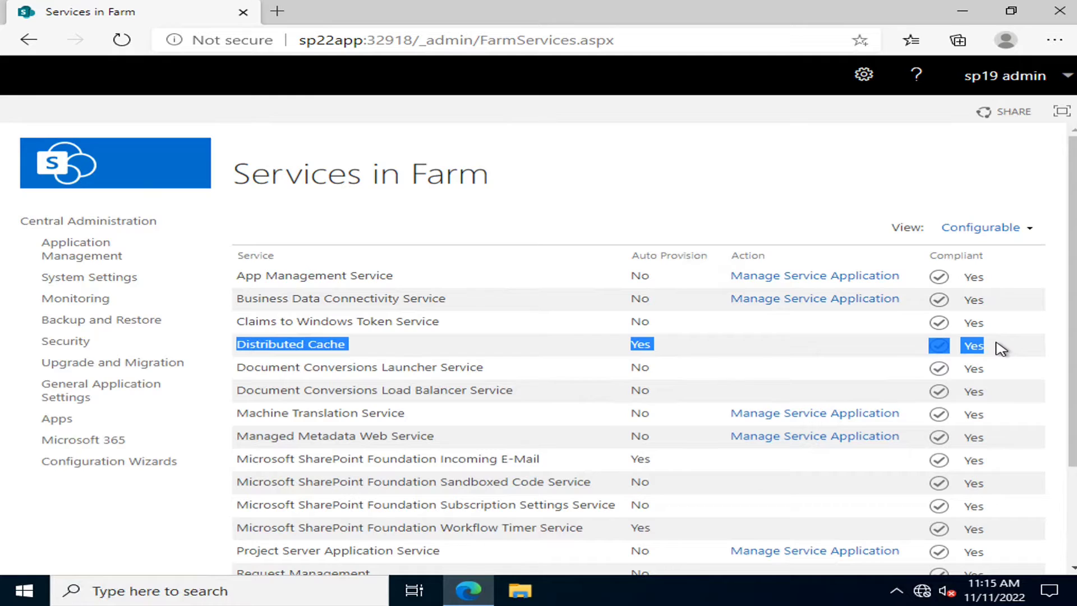
{"action": "mouse_move", "coordinate": [238, 352]}
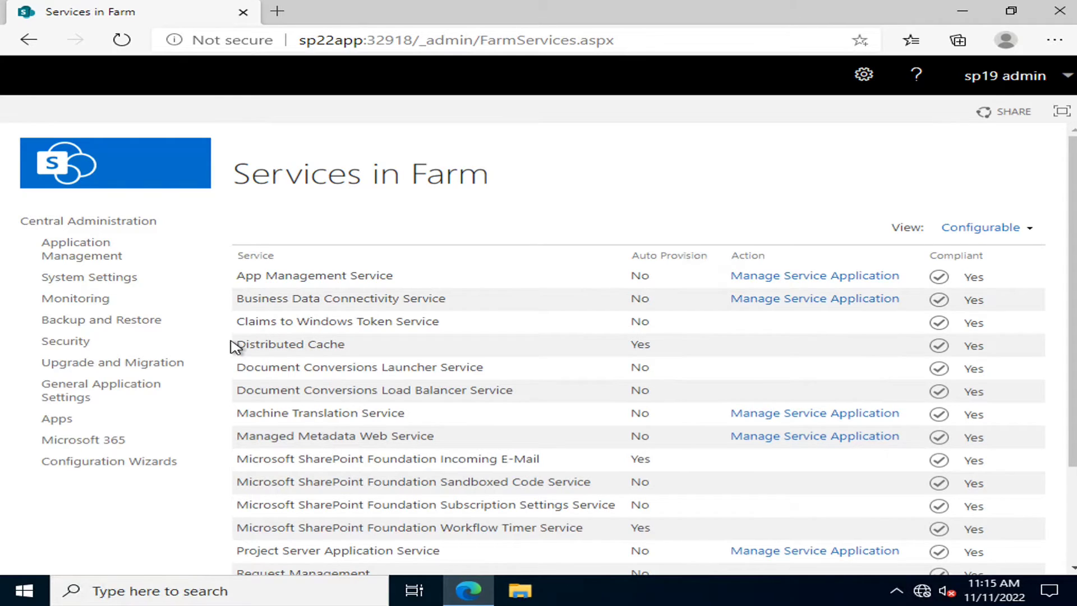
{"action": "double_click", "coordinate": [291, 344]}
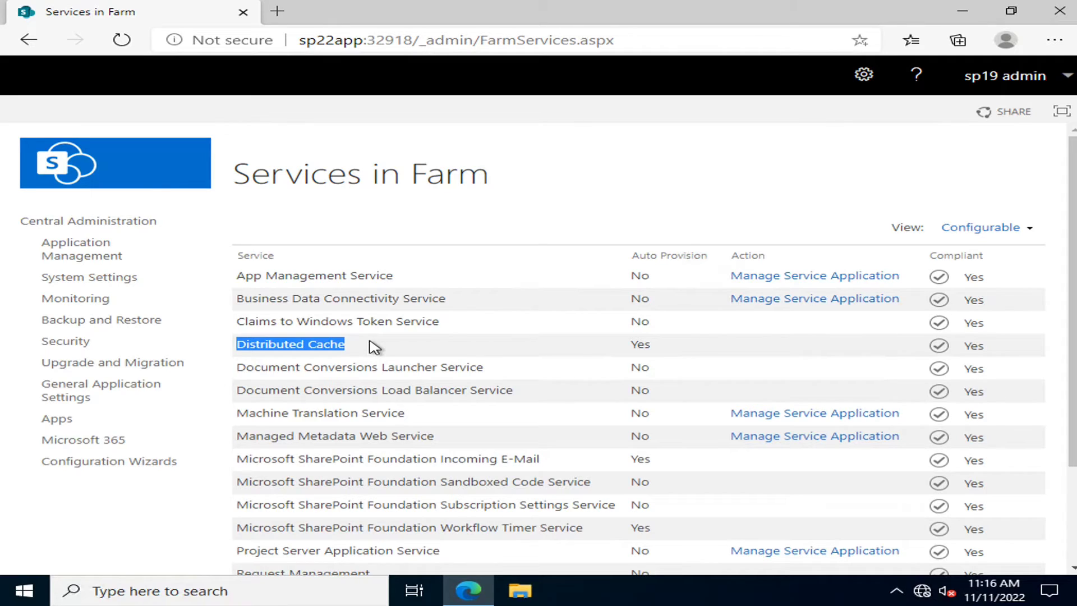
{"action": "mouse_move", "coordinate": [316, 379]}
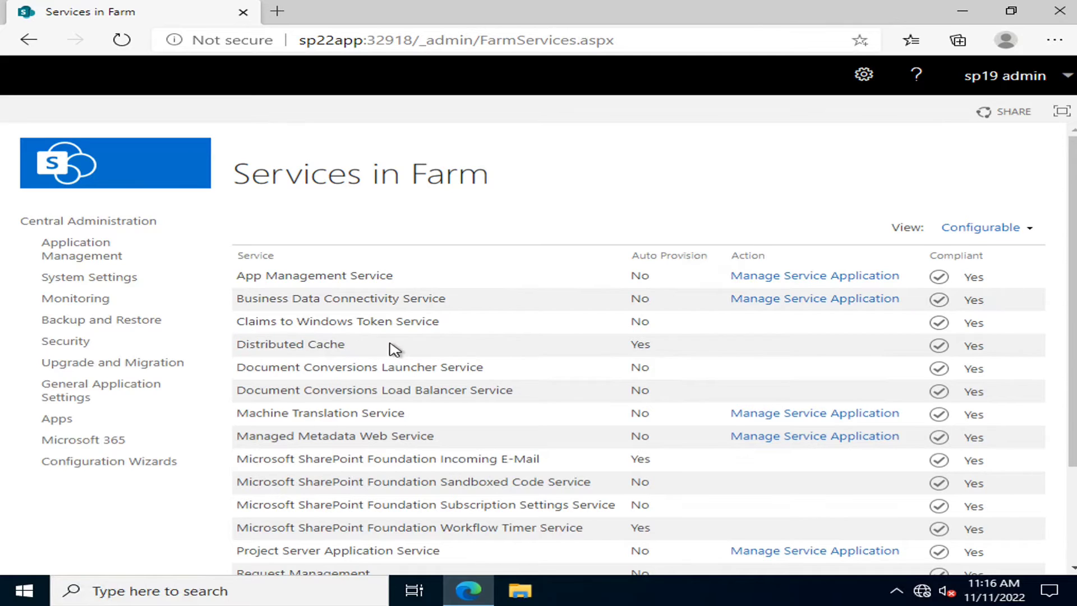
{"action": "mouse_move", "coordinate": [349, 350]}
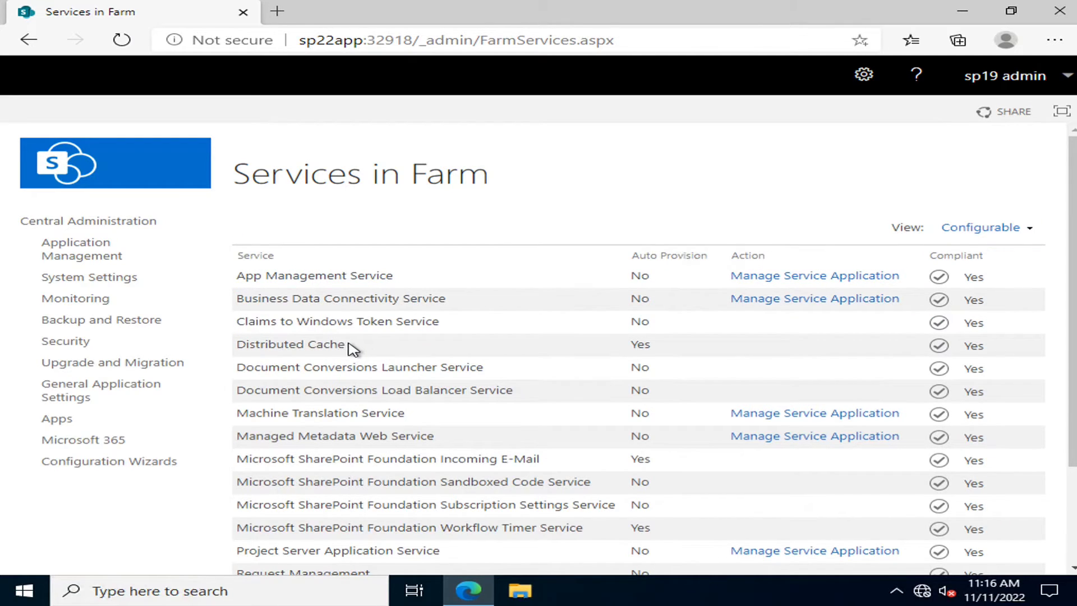
{"action": "double_click", "coordinate": [290, 344]}
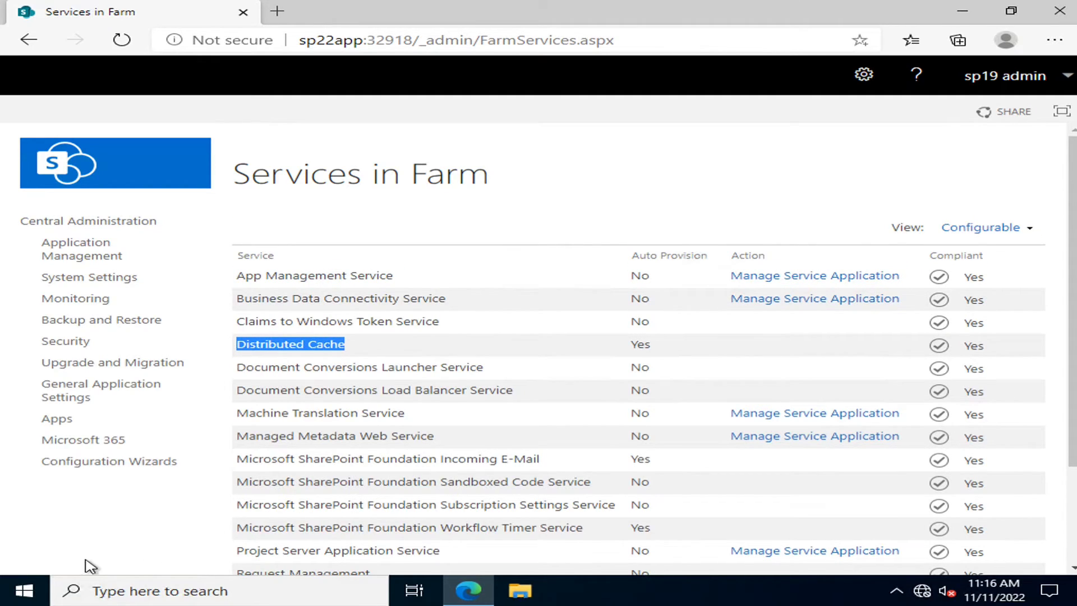
{"action": "mouse_move", "coordinate": [385, 396]}
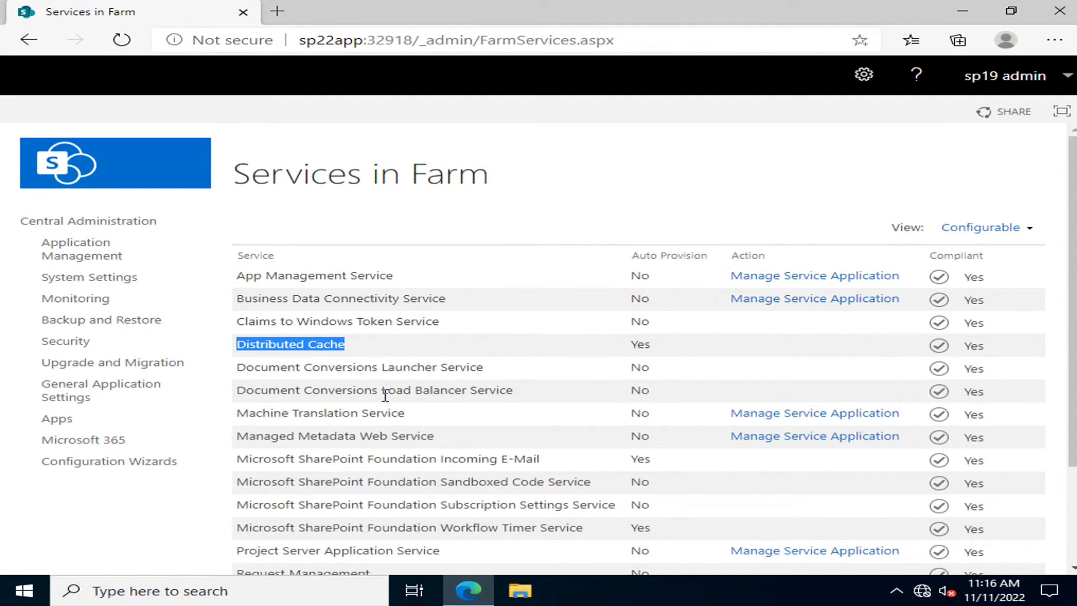
{"action": "scroll", "scroll_direction": "down", "scroll_amount": 3}
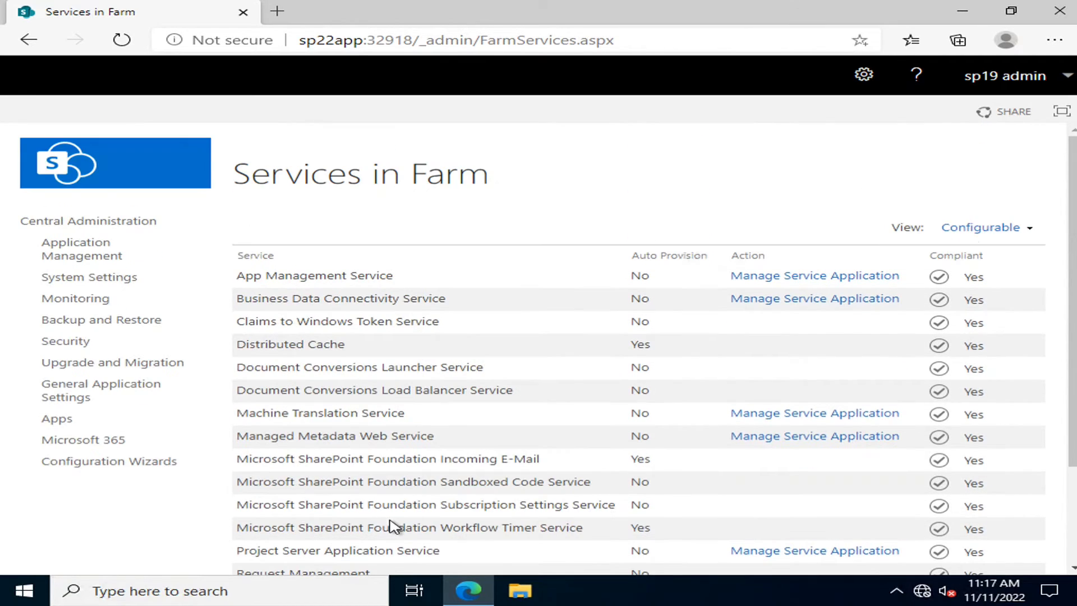
{"action": "left_click", "coordinate": [88, 222]}
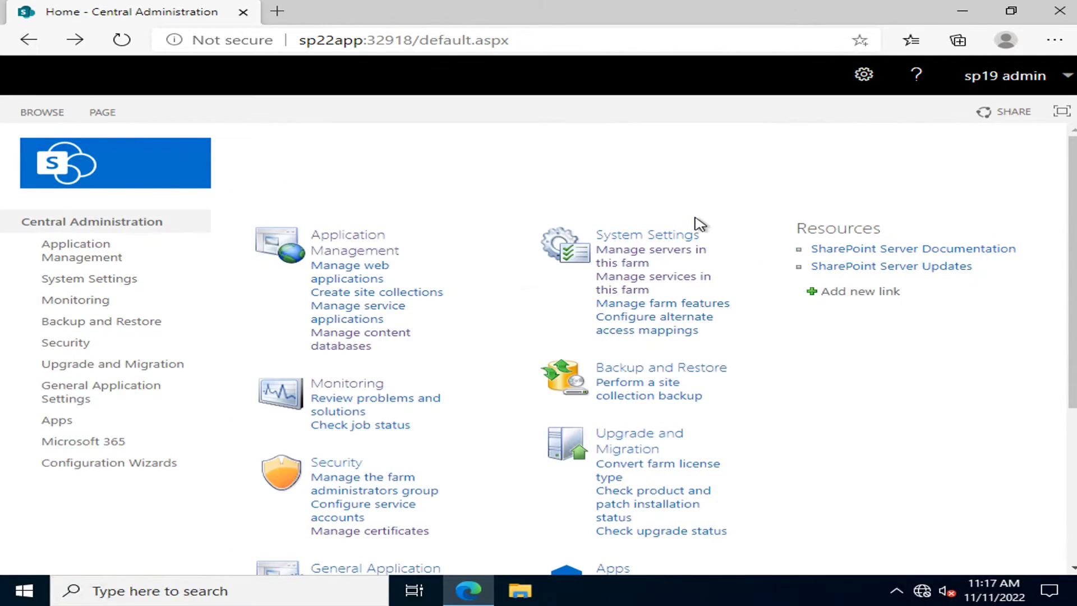
{"action": "mouse_move", "coordinate": [756, 371]}
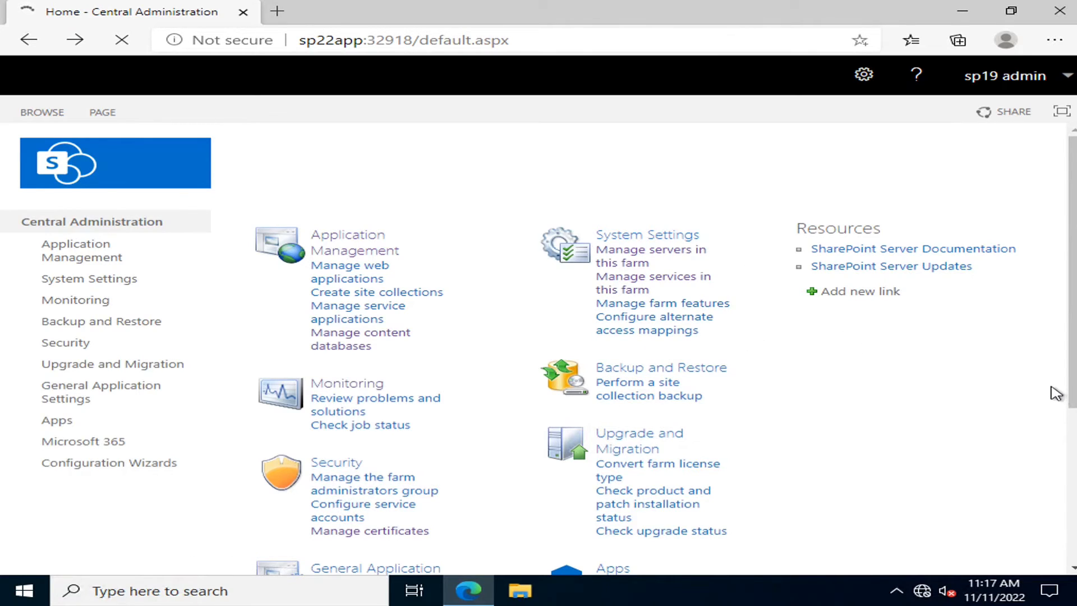
Step: Open Manage farm features under System Settings to see each feature's activation status
{"action": "left_click", "coordinate": [662, 303]}
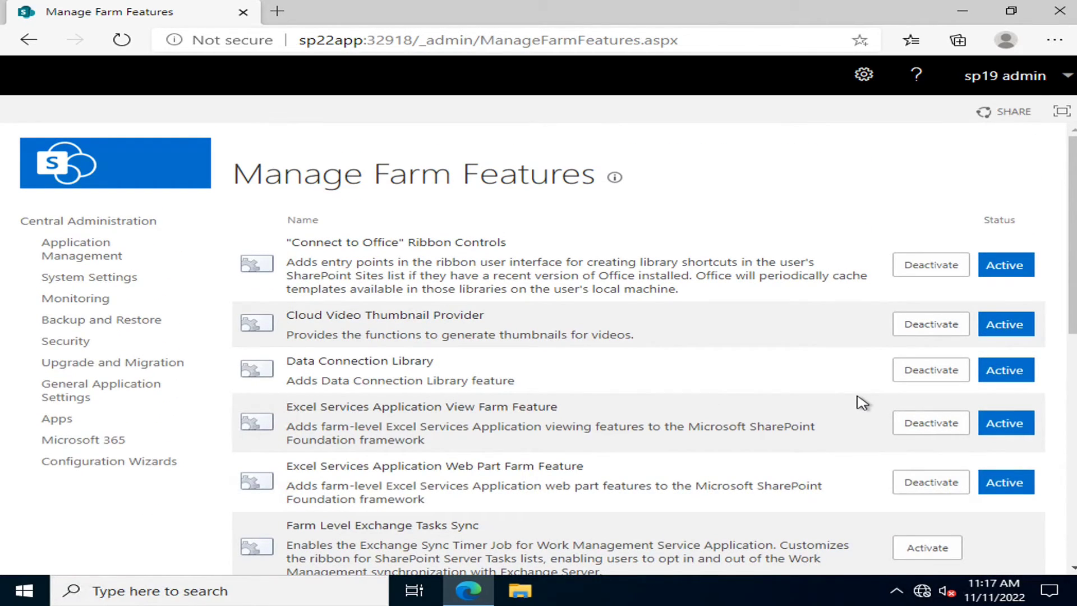
{"action": "mouse_move", "coordinate": [5, 54]}
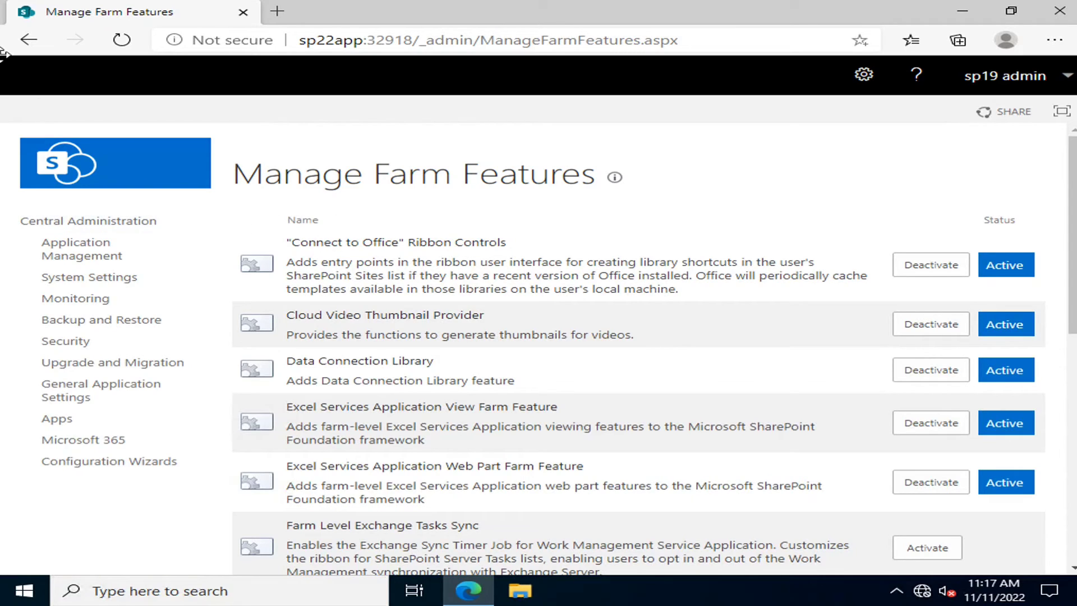
{"action": "mouse_move", "coordinate": [27, 39]}
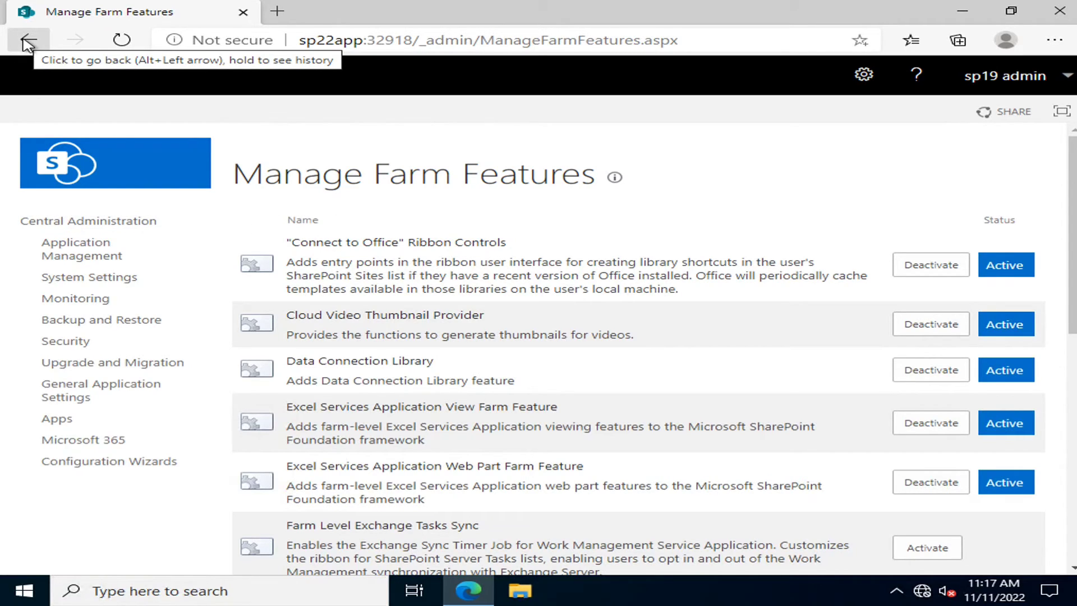
Step: Go back to the Central Administration home page and scroll to Backup and Restore, Upgrade and Migration, Apps
{"action": "left_click", "coordinate": [28, 39]}
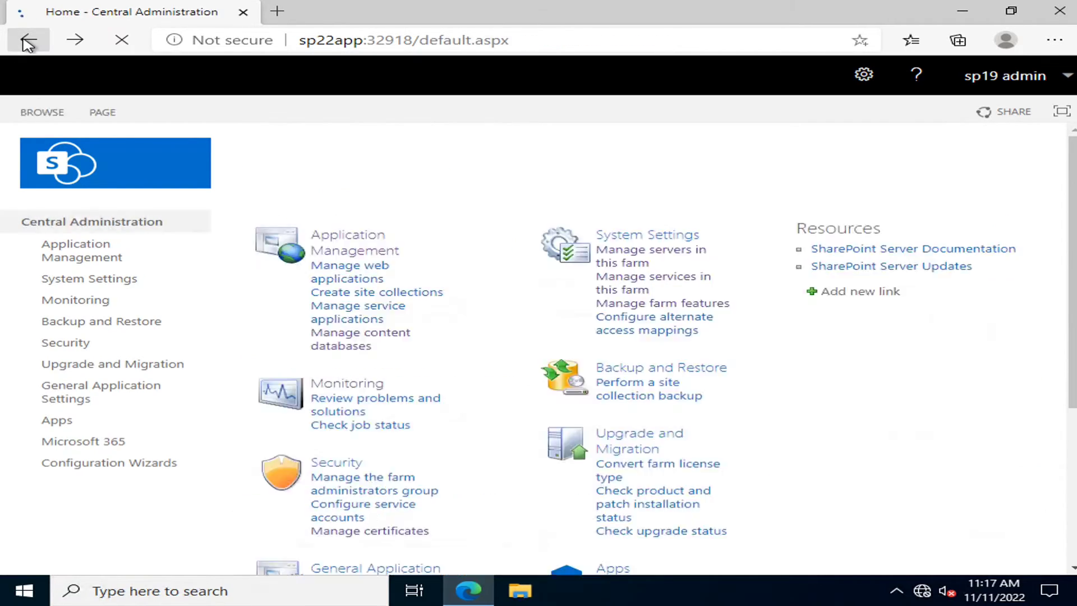
{"action": "scroll", "scroll_direction": "down", "scroll_amount": 3}
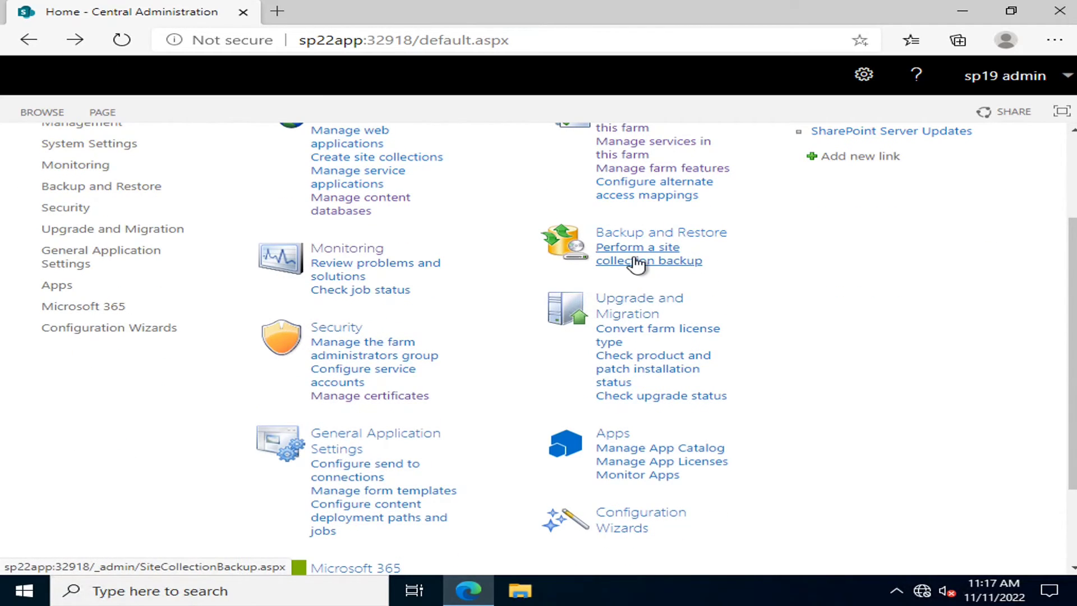
{"action": "mouse_move", "coordinate": [670, 452]}
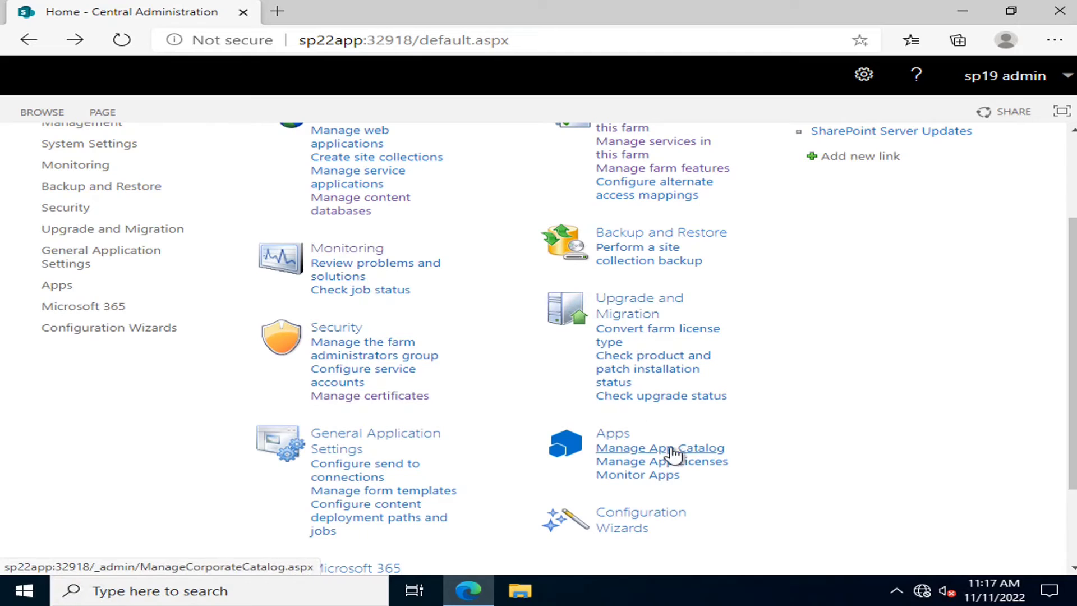
{"action": "scroll", "scroll_direction": "down", "scroll_amount": 3}
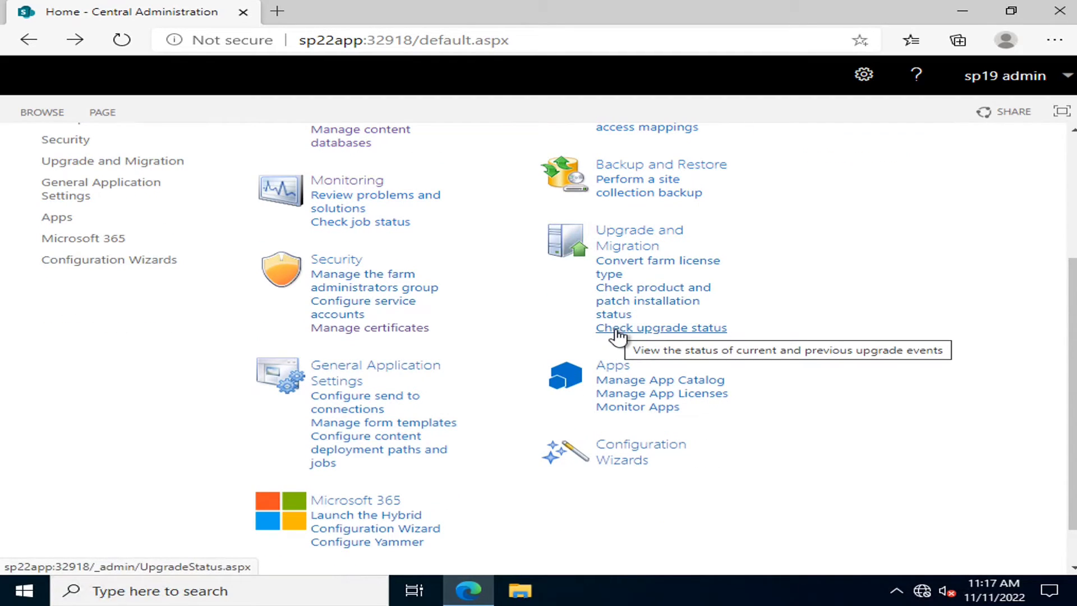
{"action": "mouse_move", "coordinate": [781, 377]}
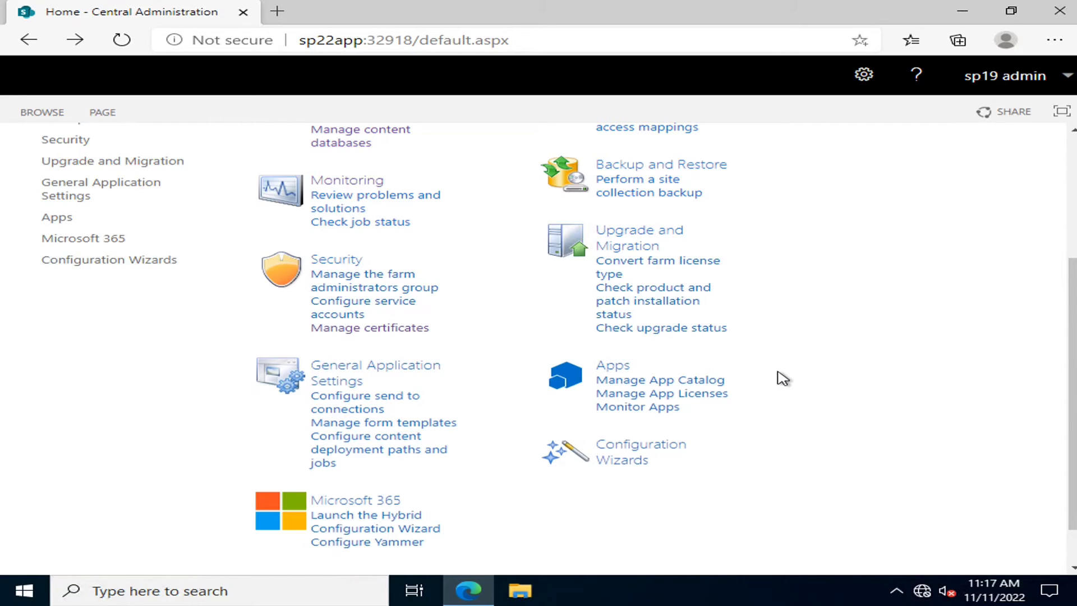
{"action": "scroll", "scroll_direction": "up", "scroll_amount": 3}
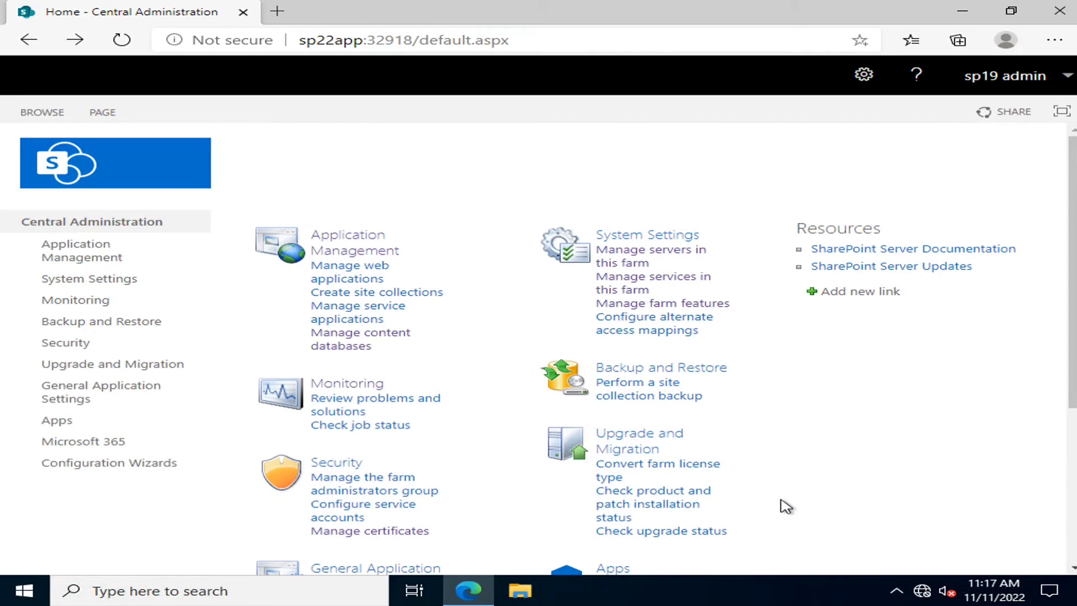
{"action": "mouse_move", "coordinate": [459, 412]}
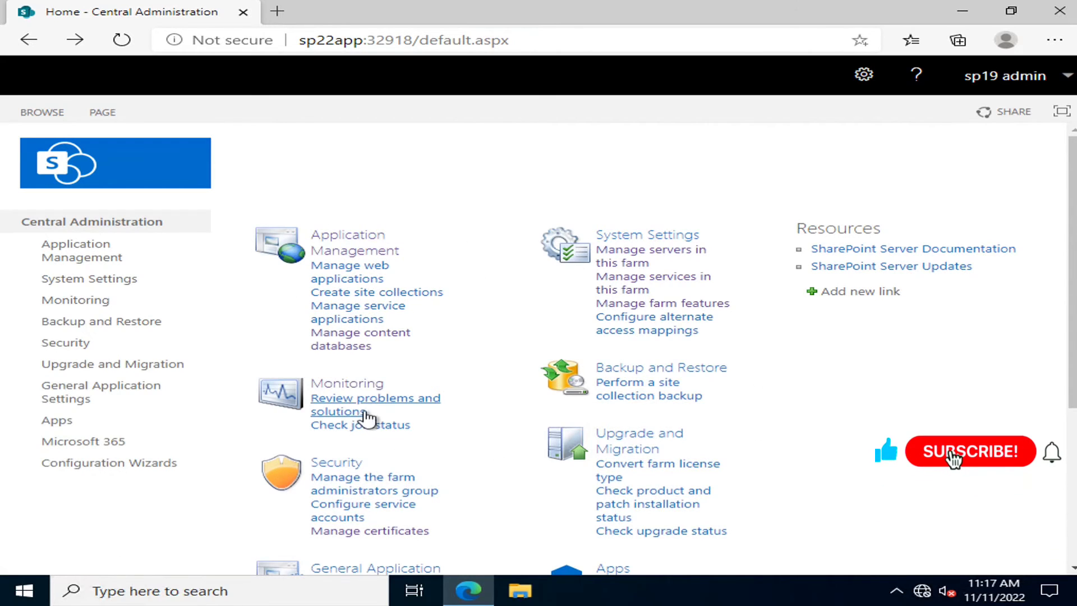
{"action": "scroll", "scroll_direction": "down", "scroll_amount": 3}
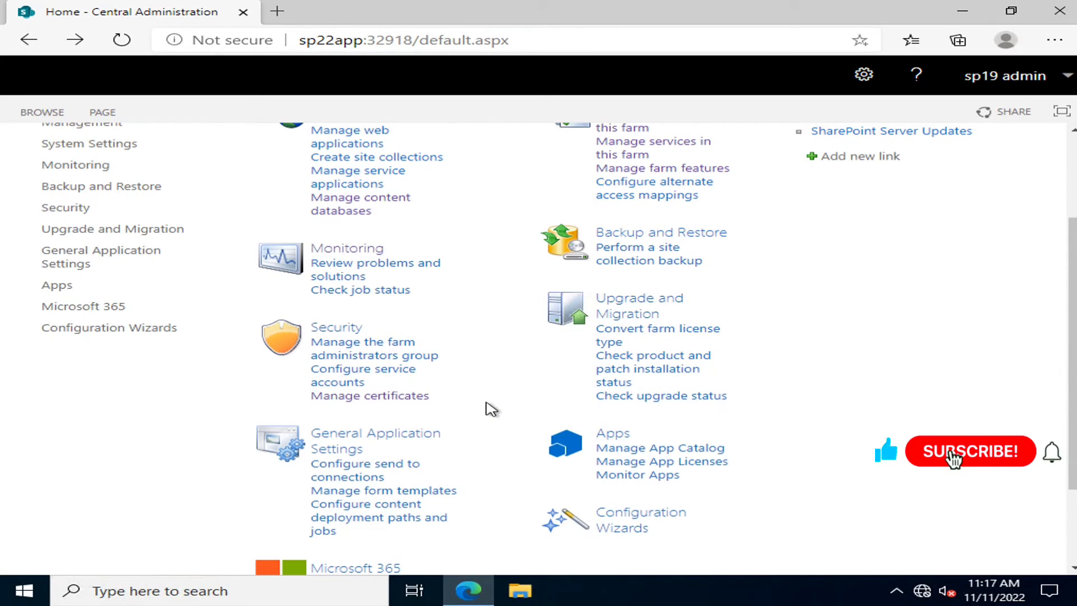